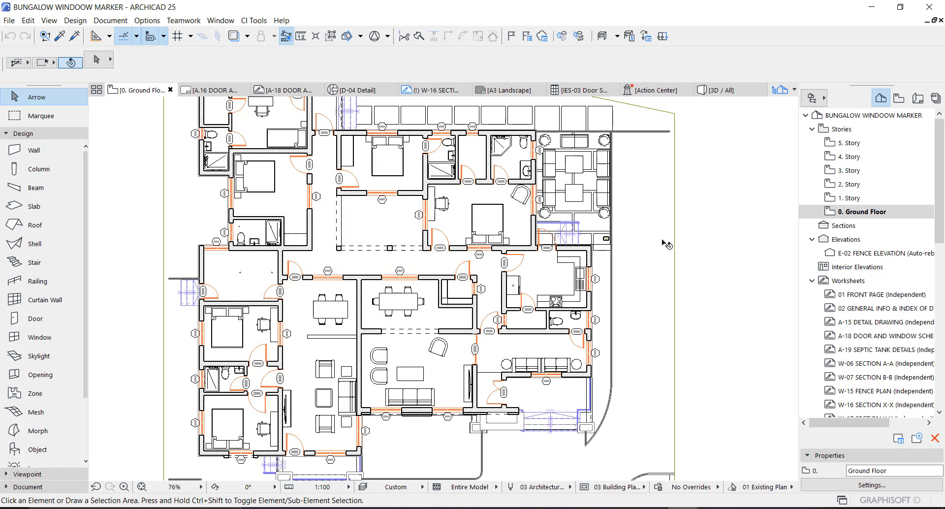
{"action": "mouse_move", "coordinate": [662, 244]}
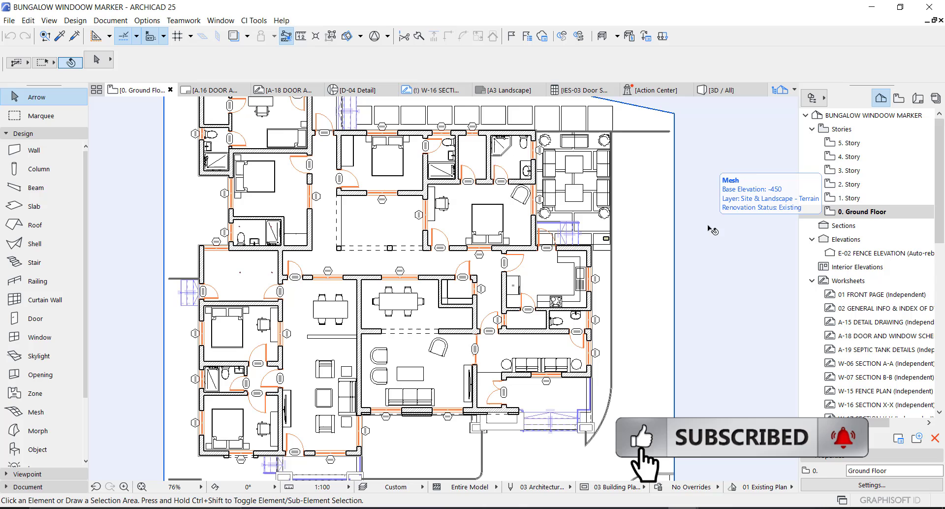
{"action": "mouse_move", "coordinate": [695, 224]}
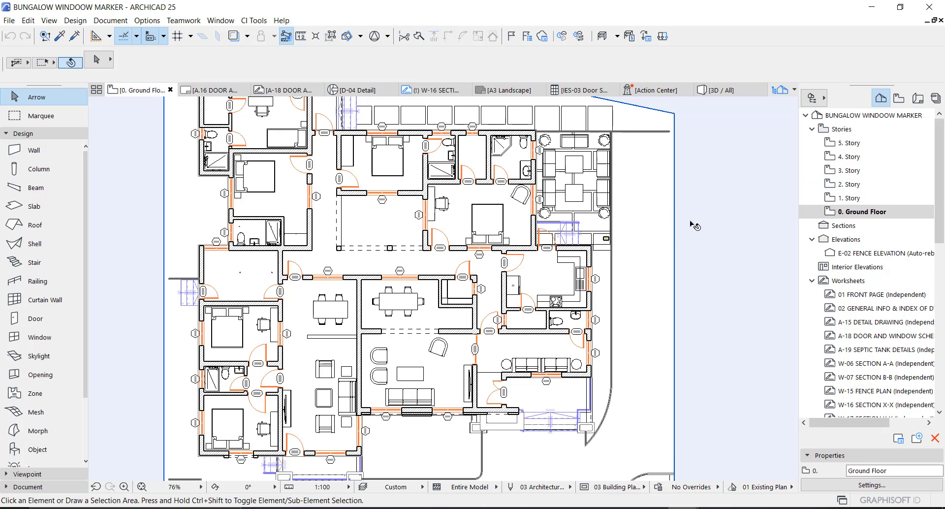
Open the IES-03 Door Schedule from the Project Map and fit the D01–D04 table in the window
{"action": "scroll", "scroll_direction": "down", "scroll_amount": 3}
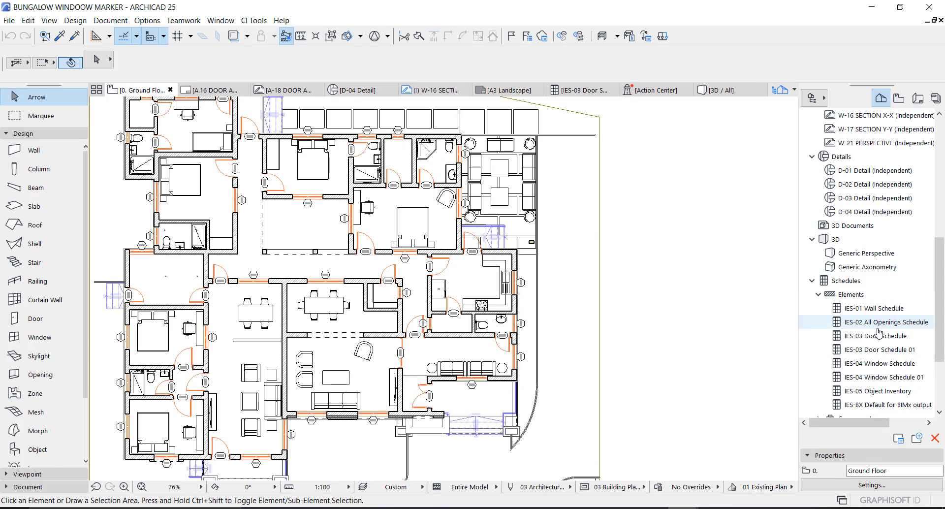
{"action": "left_click", "coordinate": [878, 335]}
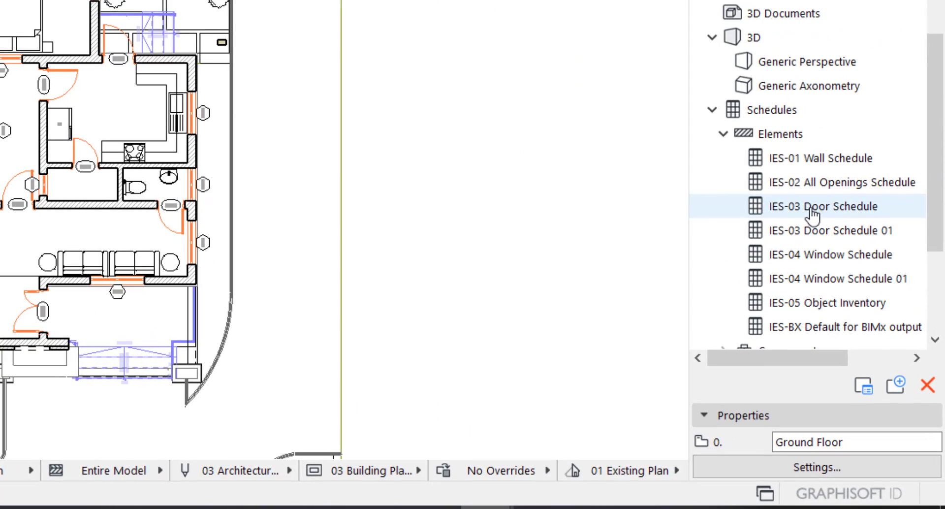
{"action": "left_click", "coordinate": [767, 109]}
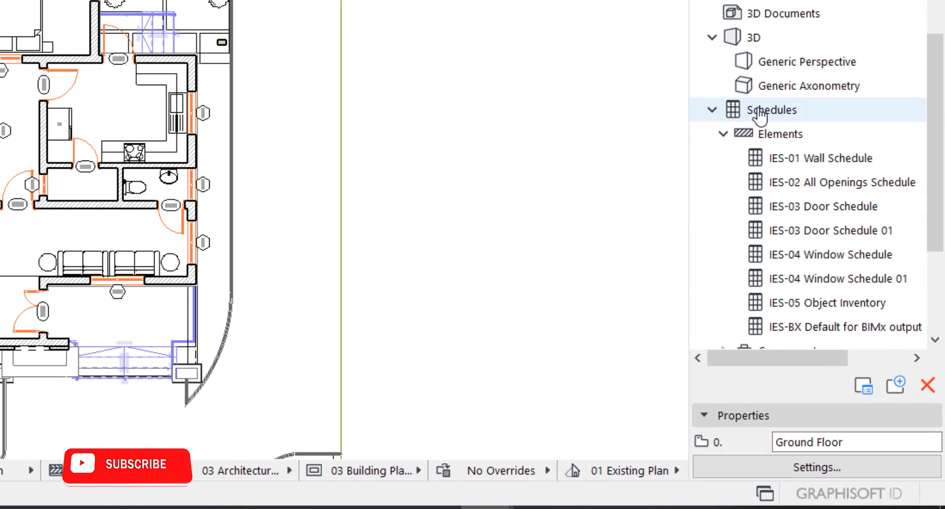
{"action": "left_click", "coordinate": [783, 132]}
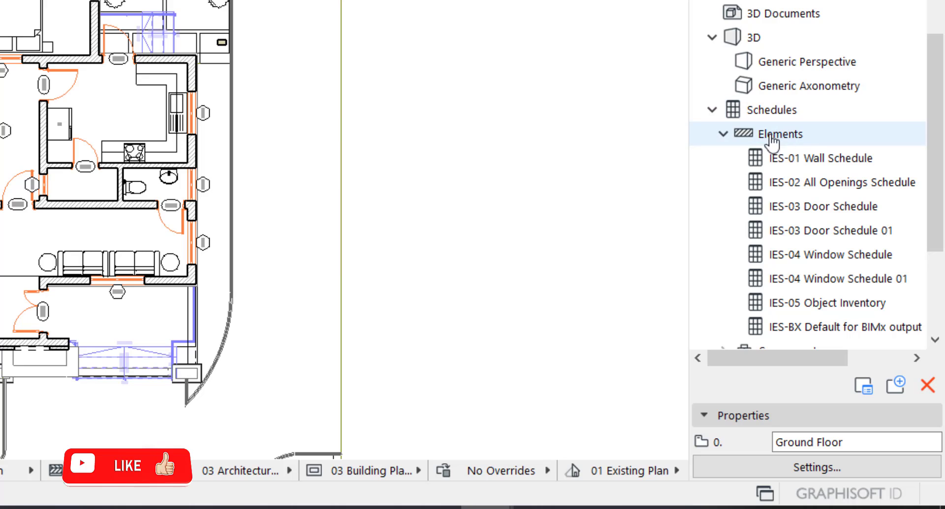
{"action": "left_click", "coordinate": [821, 206]}
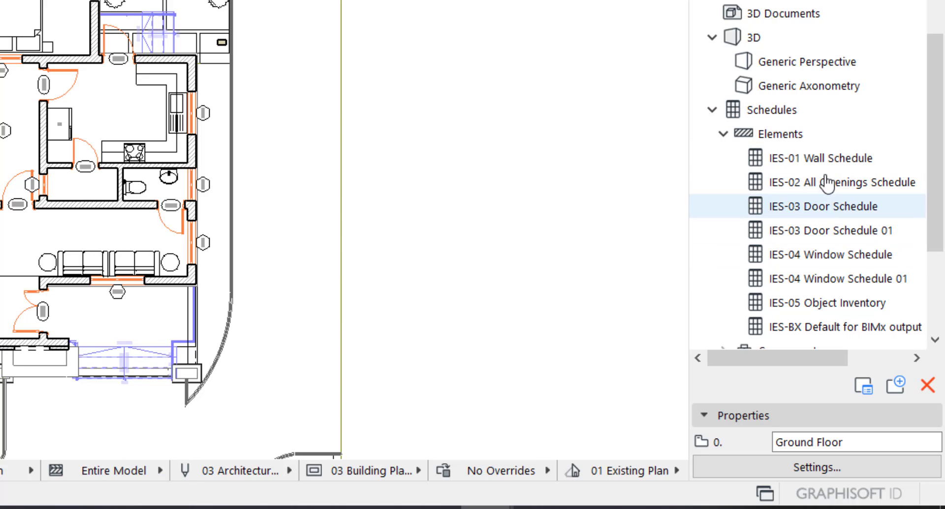
{"action": "left_click", "coordinate": [831, 230]}
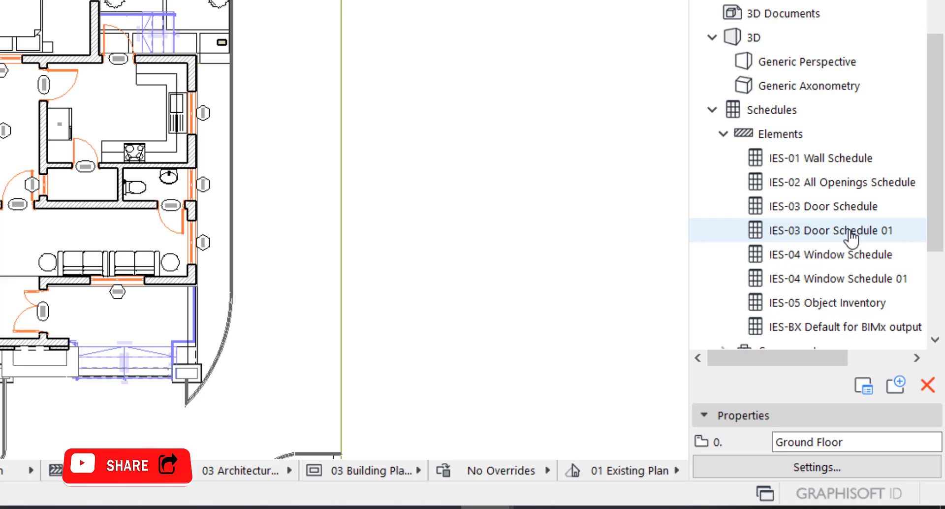
{"action": "left_click", "coordinate": [821, 205]}
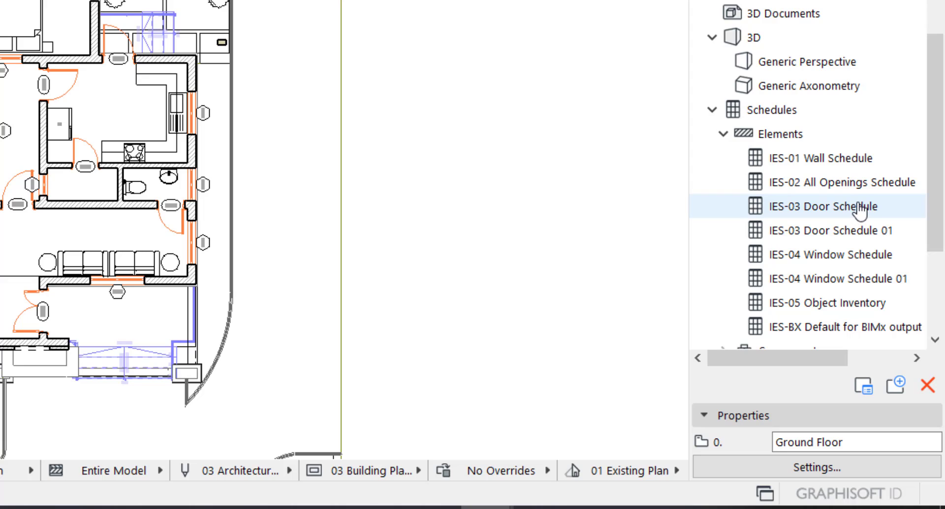
{"action": "mouse_move", "coordinate": [835, 213]}
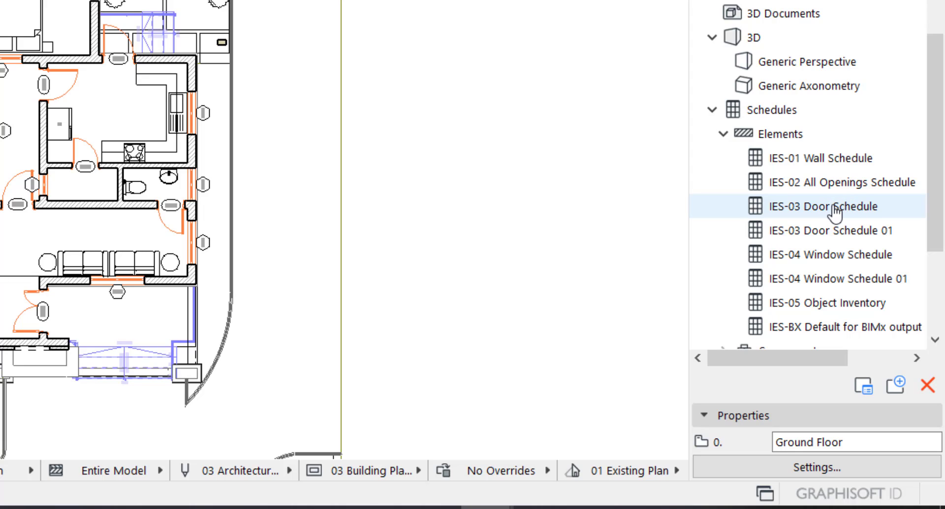
{"action": "double_click", "coordinate": [818, 205]}
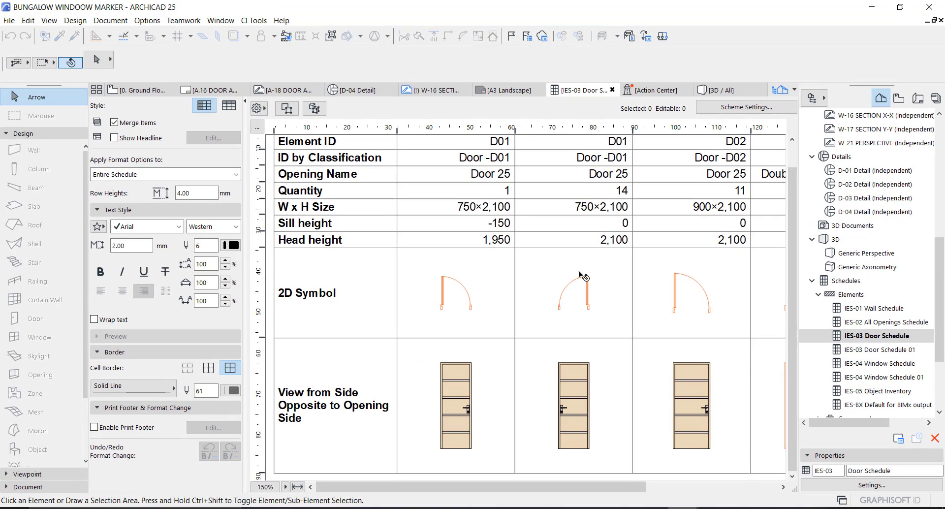
{"action": "mouse_move", "coordinate": [745, 106]}
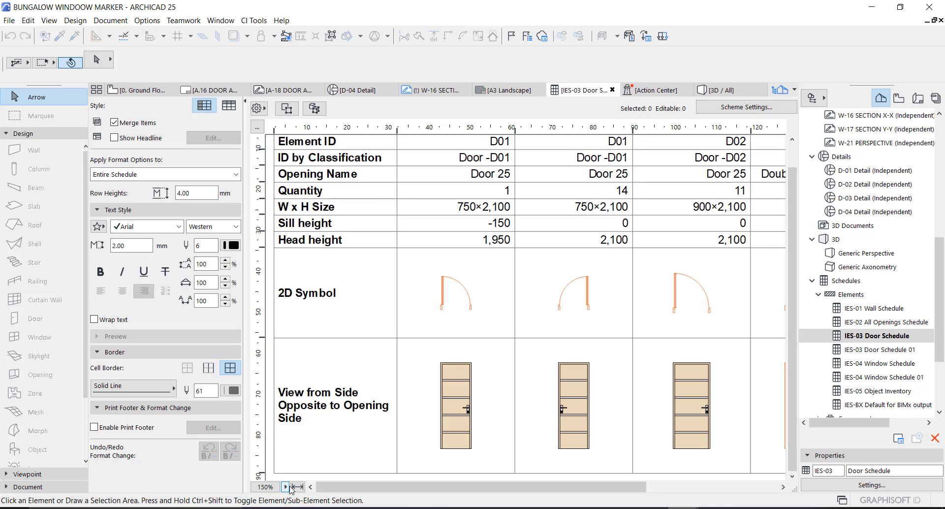
{"action": "left_click", "coordinate": [296, 486]}
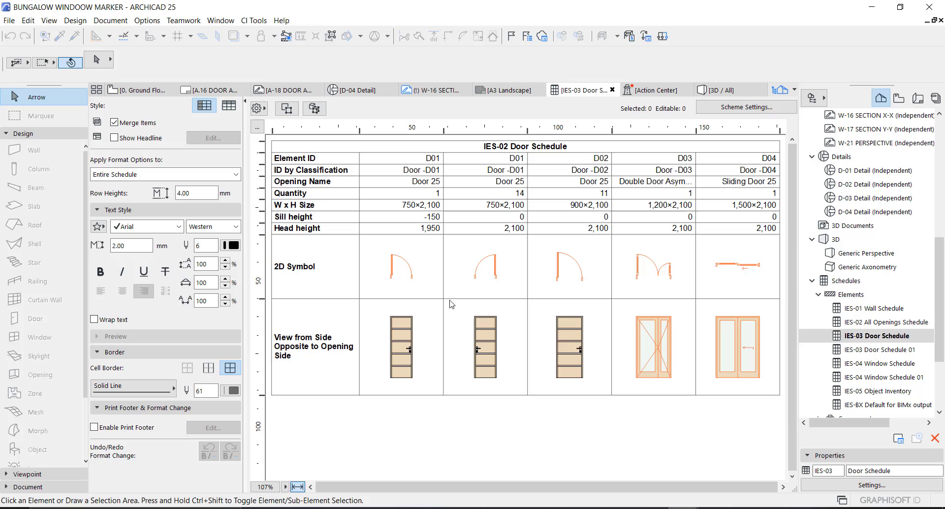
{"action": "mouse_move", "coordinate": [612, 336]}
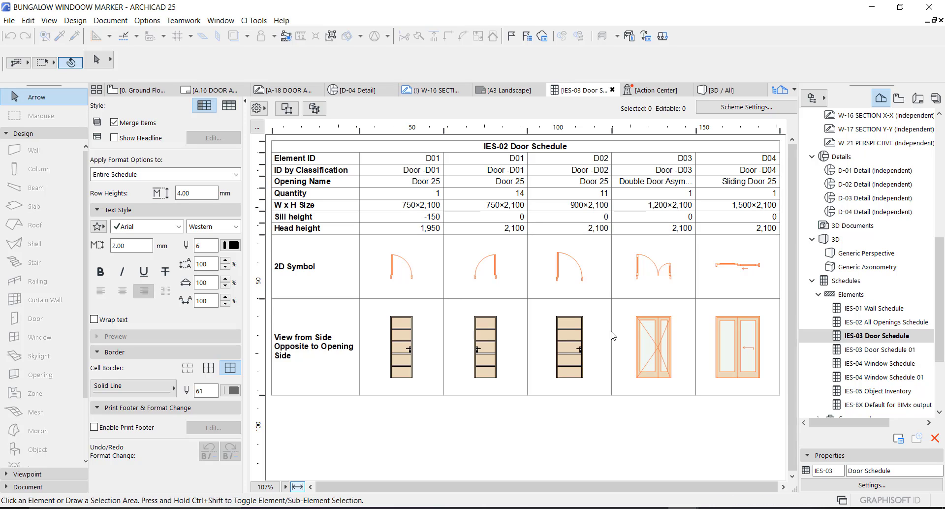
{"action": "mouse_move", "coordinate": [325, 200]}
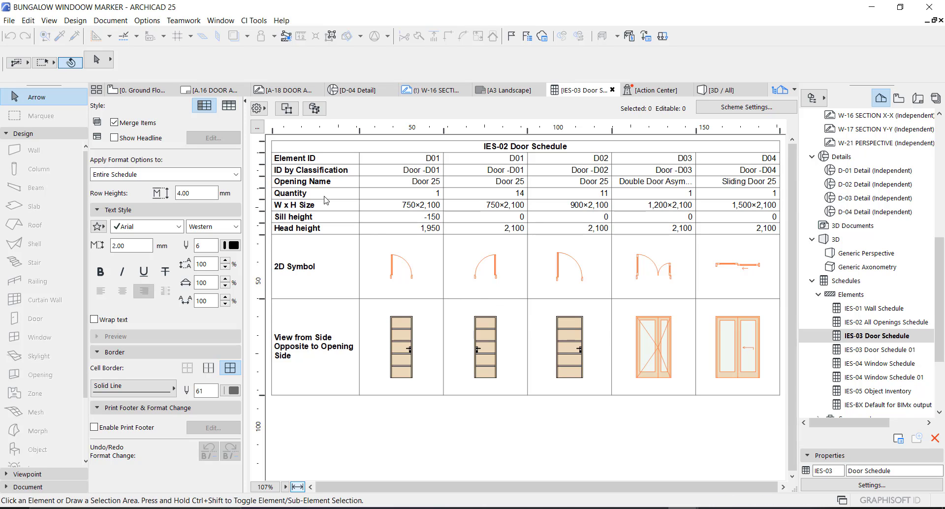
{"action": "mouse_move", "coordinate": [324, 164]}
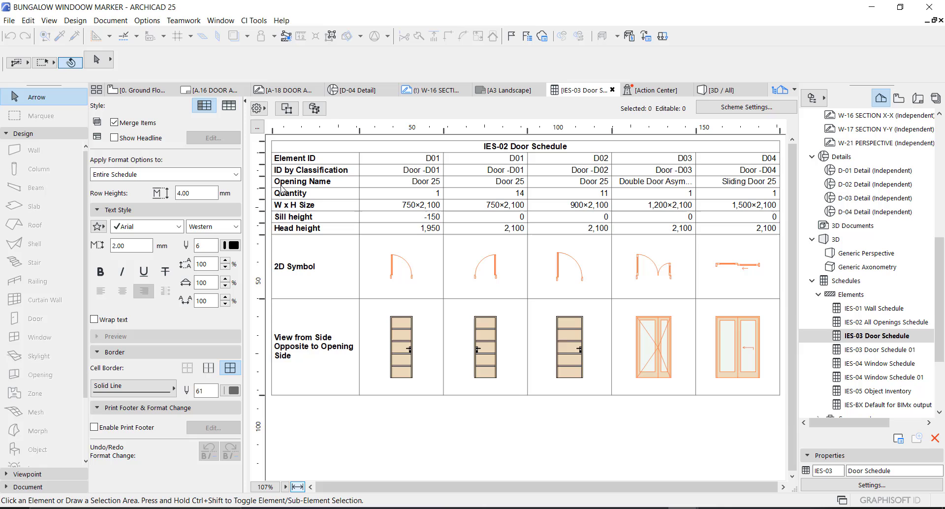
{"action": "mouse_move", "coordinate": [355, 251]}
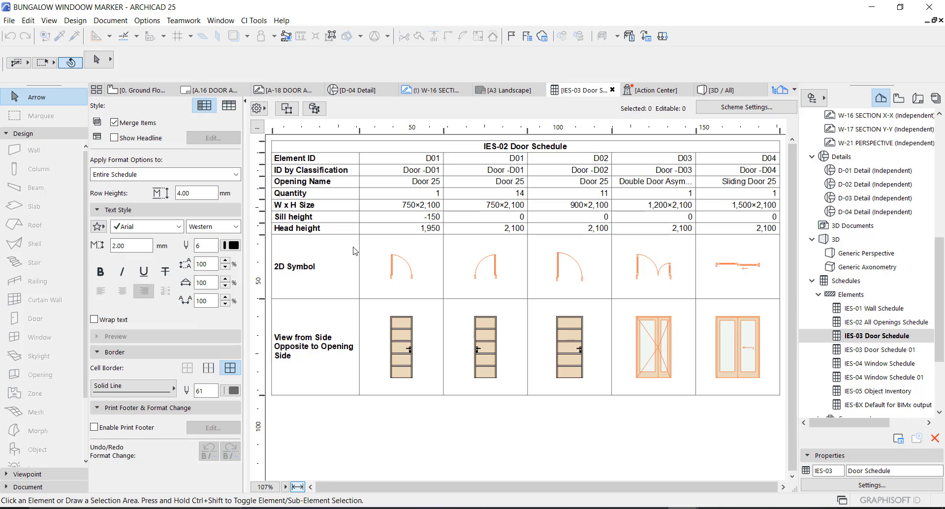
{"action": "mouse_move", "coordinate": [737, 110]}
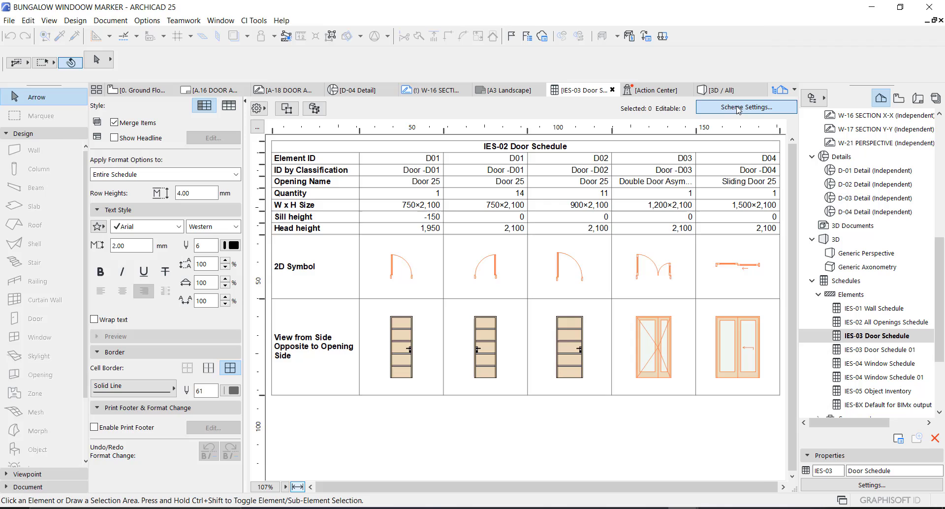
In Scheme Settings, remove the head height and sill height fields from the door schedule
{"action": "left_click", "coordinate": [745, 106]}
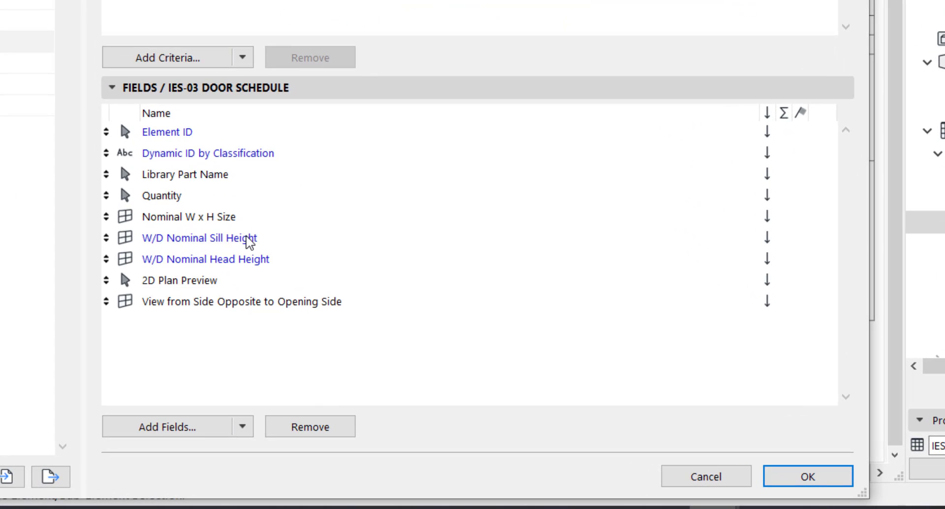
{"action": "mouse_move", "coordinate": [139, 312]}
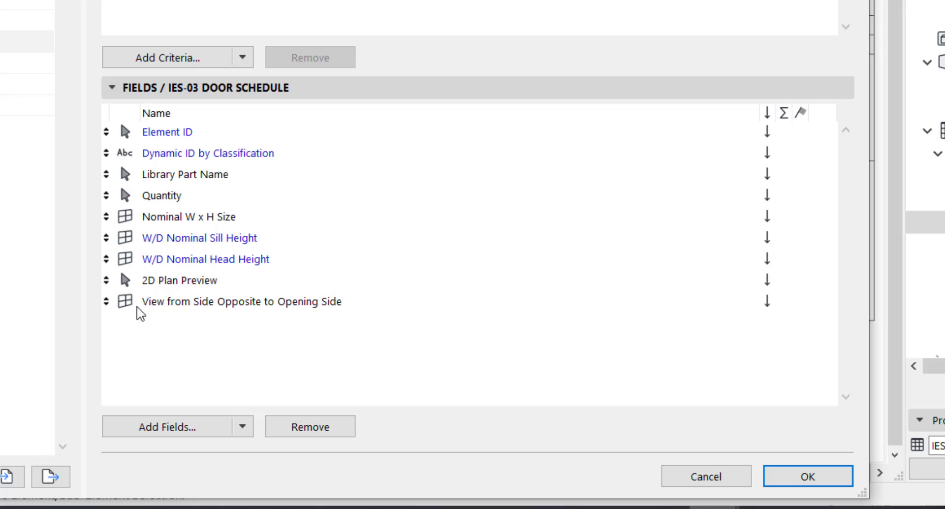
{"action": "mouse_move", "coordinate": [168, 314]}
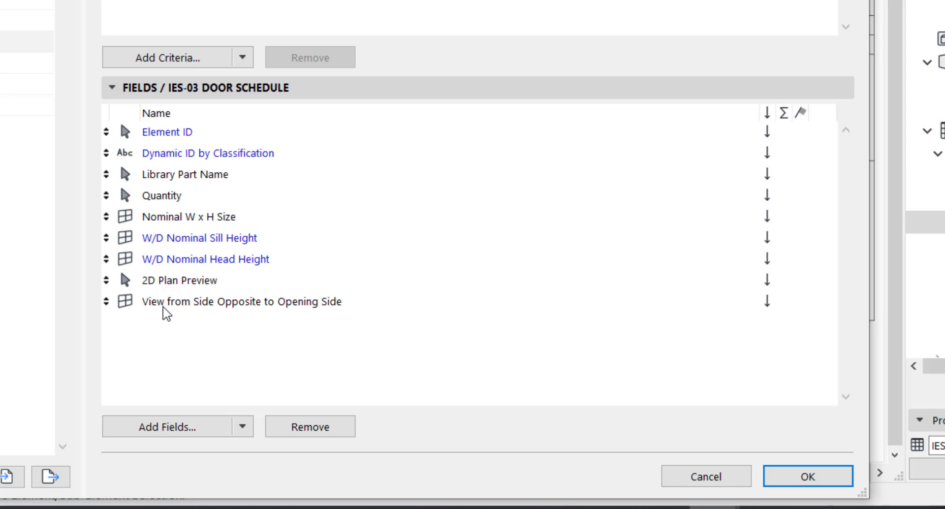
{"action": "mouse_move", "coordinate": [245, 309]}
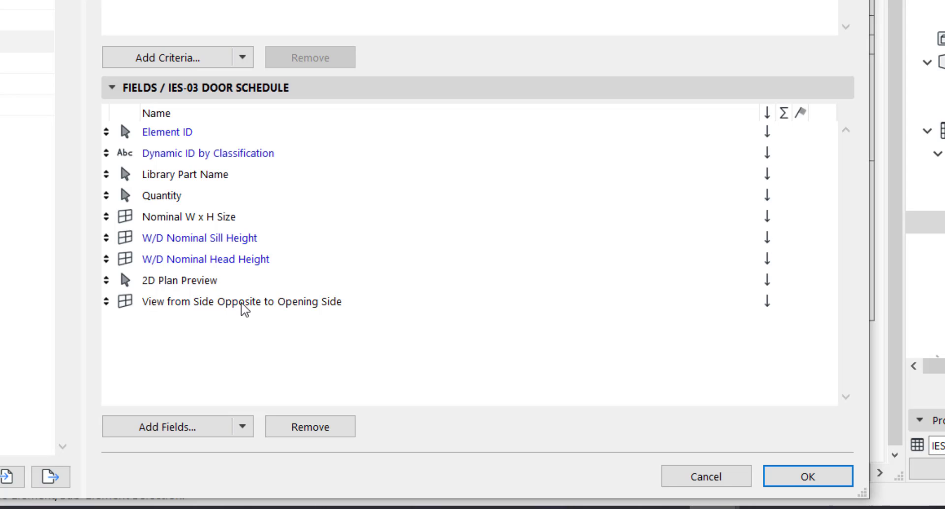
{"action": "mouse_move", "coordinate": [269, 315]}
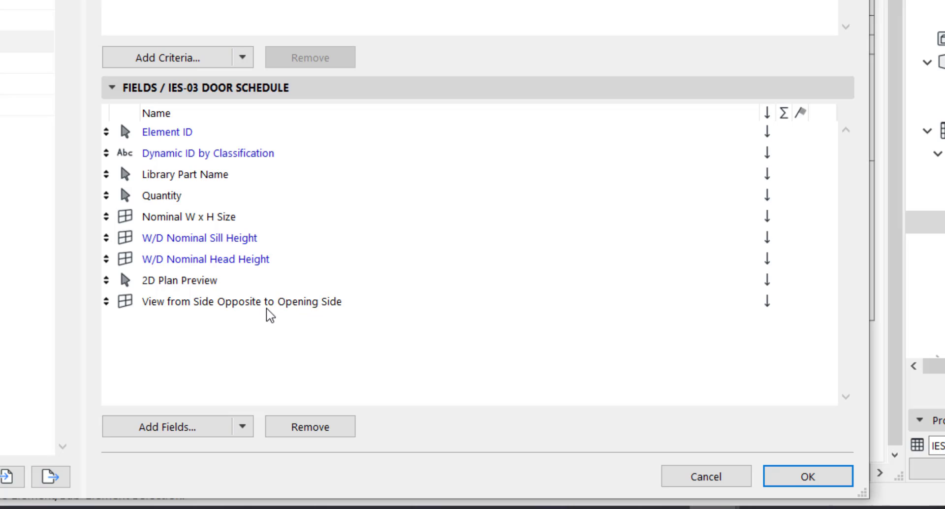
{"action": "mouse_move", "coordinate": [163, 288]}
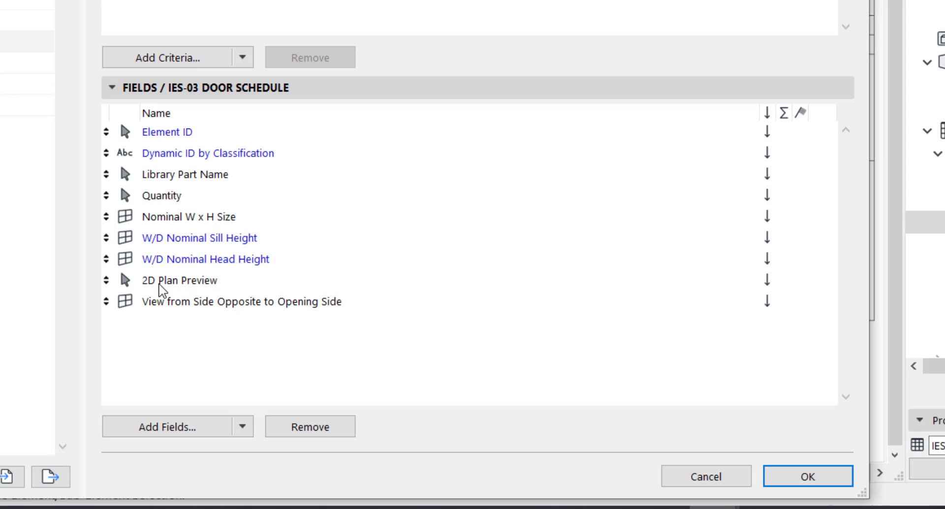
{"action": "mouse_move", "coordinate": [173, 287]}
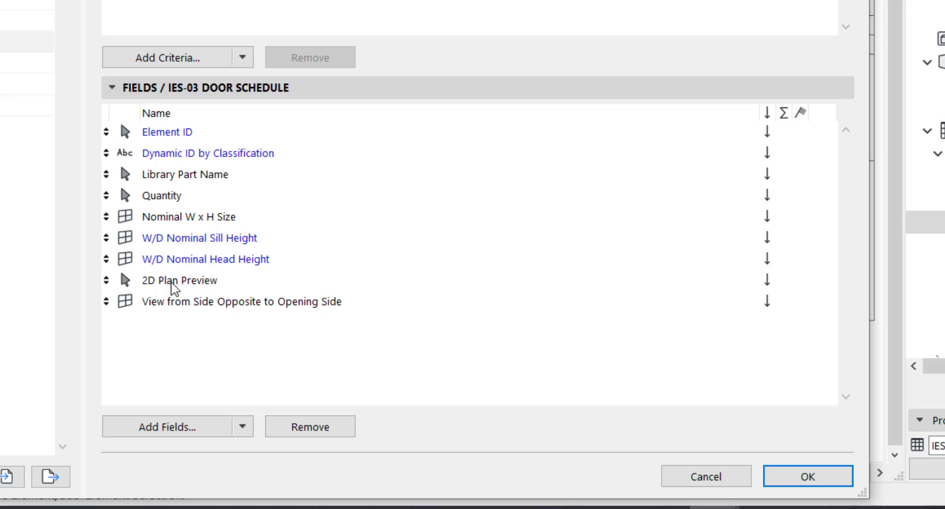
{"action": "mouse_move", "coordinate": [175, 266]}
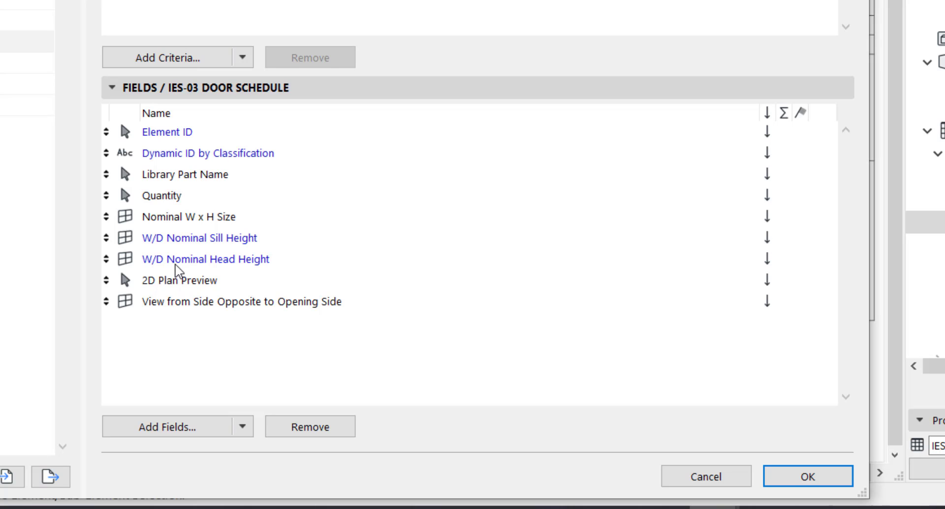
{"action": "left_click", "coordinate": [205, 259]}
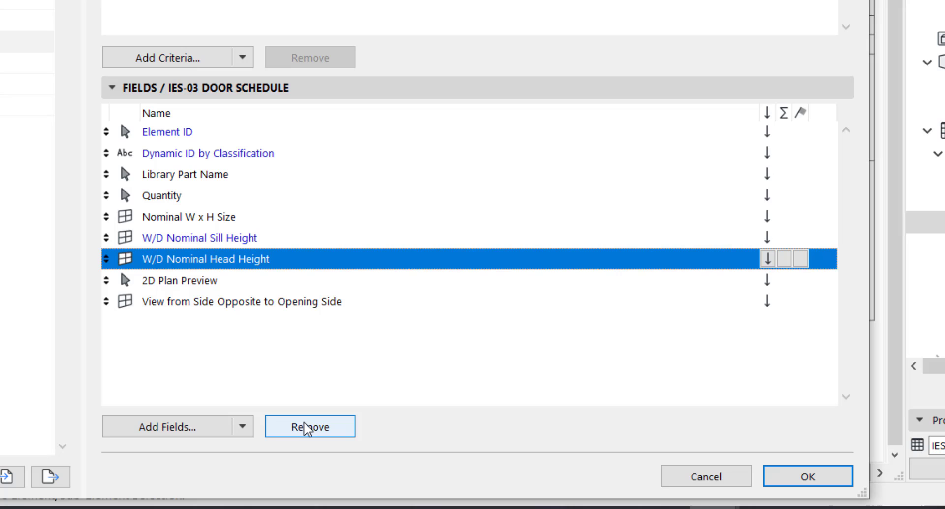
{"action": "mouse_move", "coordinate": [242, 259]}
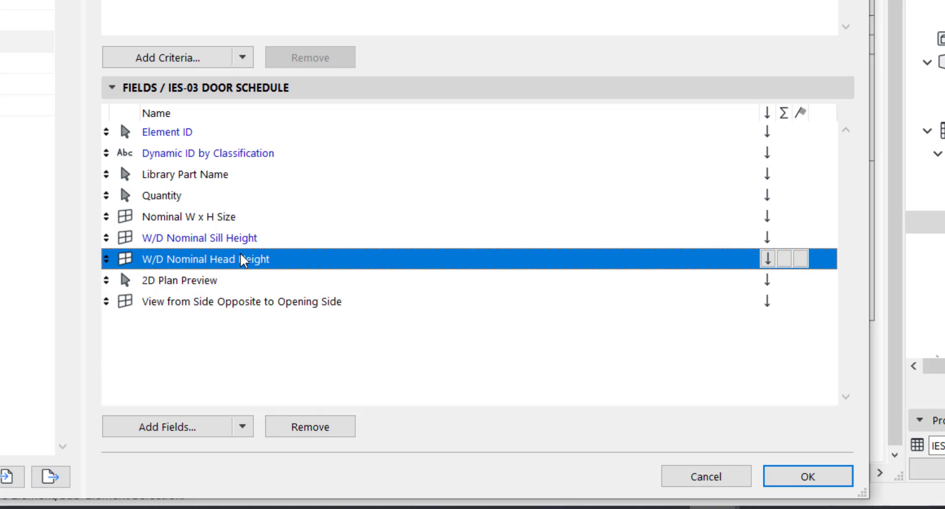
{"action": "left_click", "coordinate": [310, 426]}
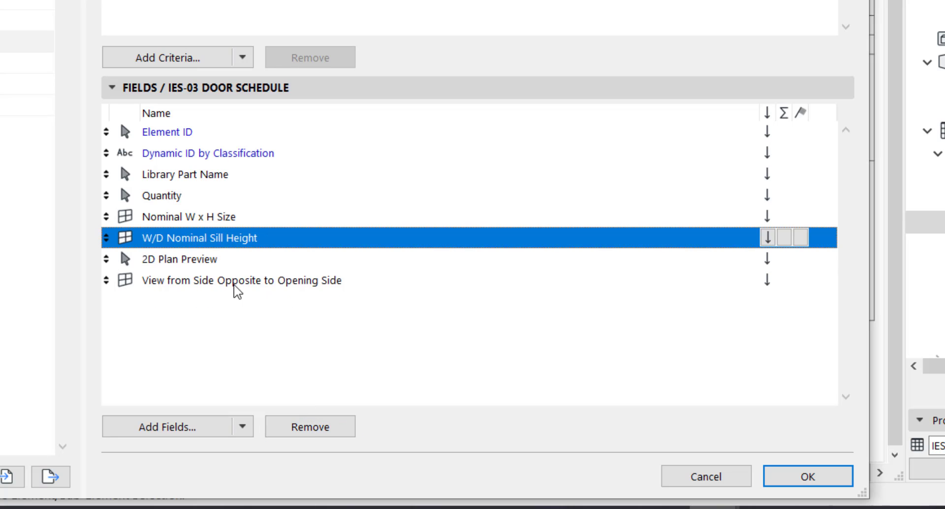
{"action": "left_click", "coordinate": [309, 426]}
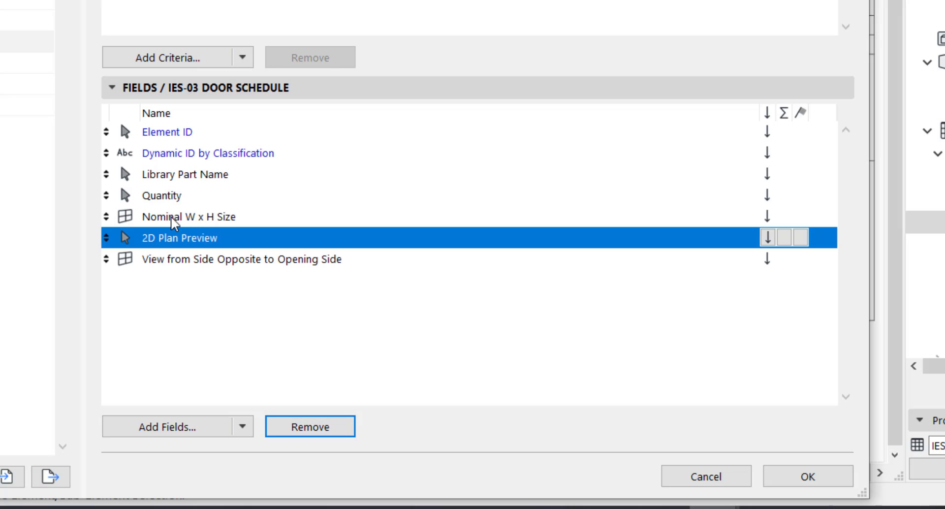
{"action": "mouse_move", "coordinate": [229, 221]}
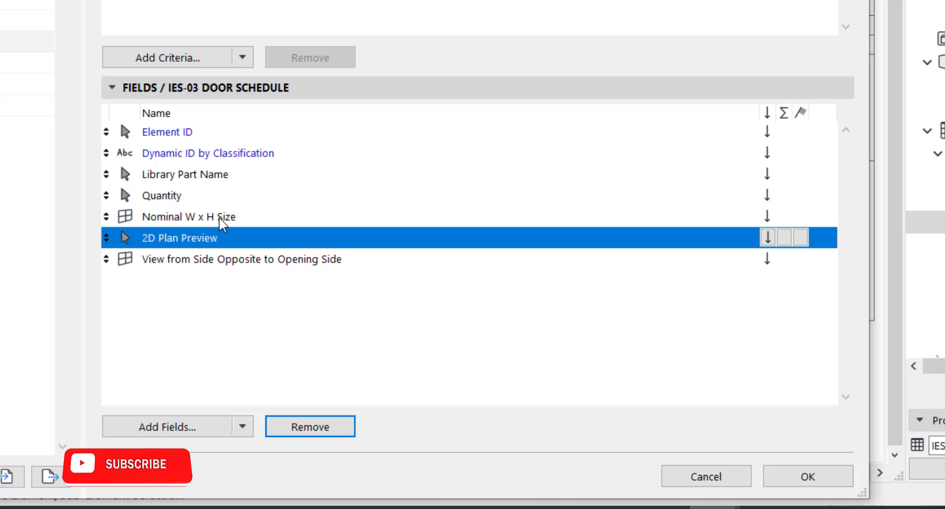
{"action": "mouse_move", "coordinate": [163, 200]}
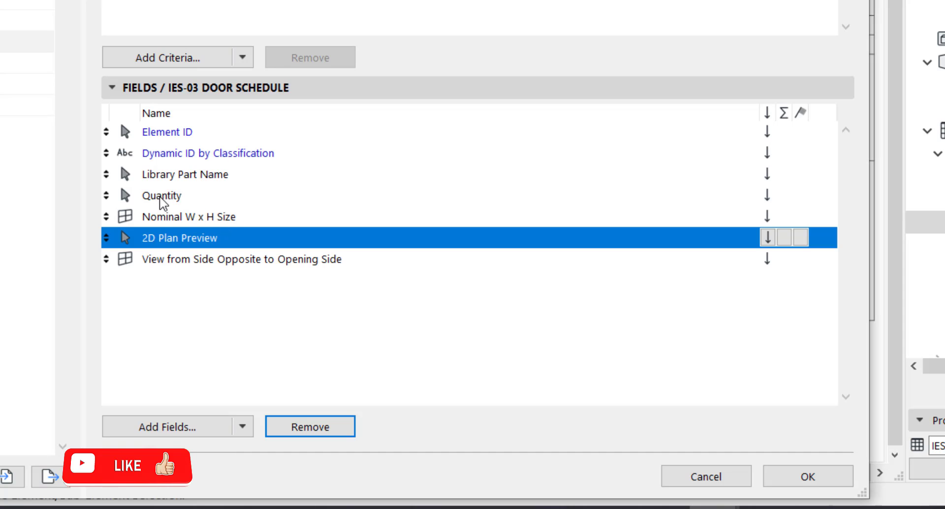
Remove Library Part Name and Dynamic ID fields, leave Quantity last, and apply the scheme
{"action": "left_click", "coordinate": [185, 174]}
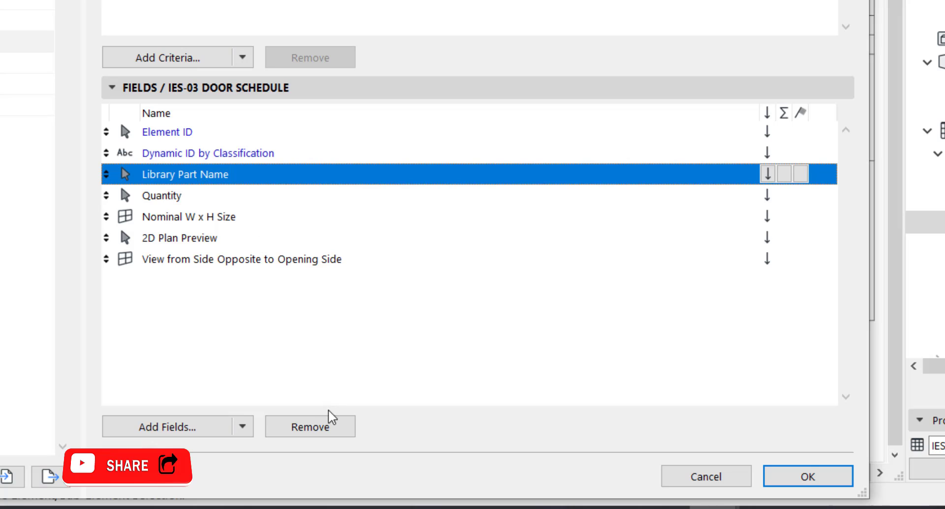
{"action": "left_click", "coordinate": [310, 425]}
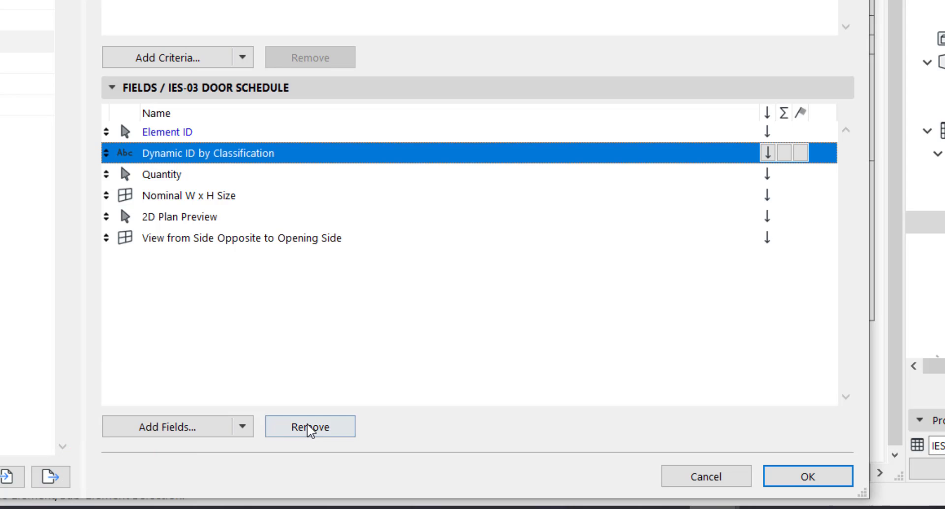
{"action": "left_click", "coordinate": [309, 426]}
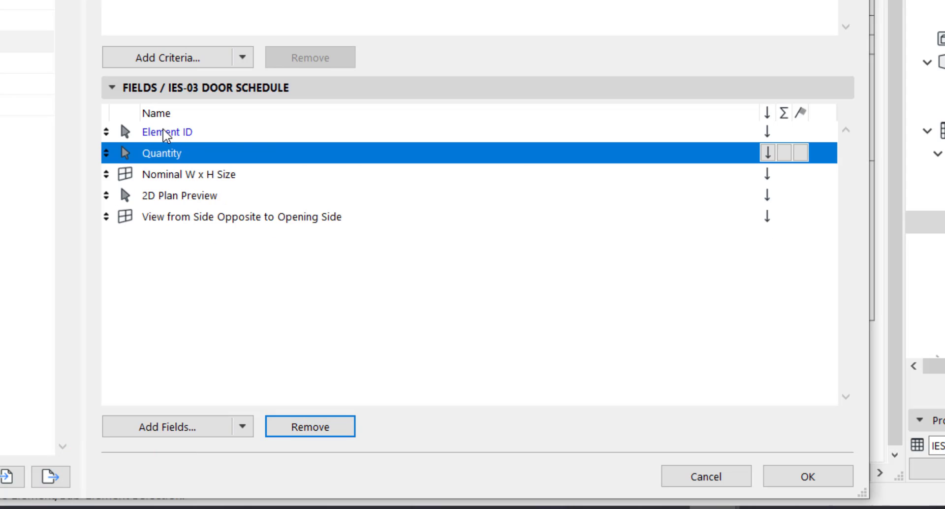
{"action": "mouse_move", "coordinate": [122, 244]}
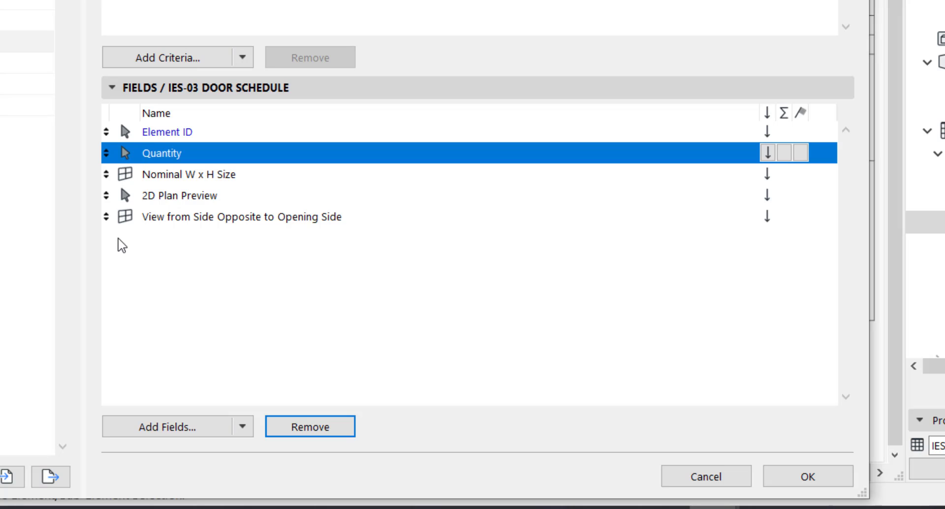
{"action": "mouse_move", "coordinate": [104, 153]}
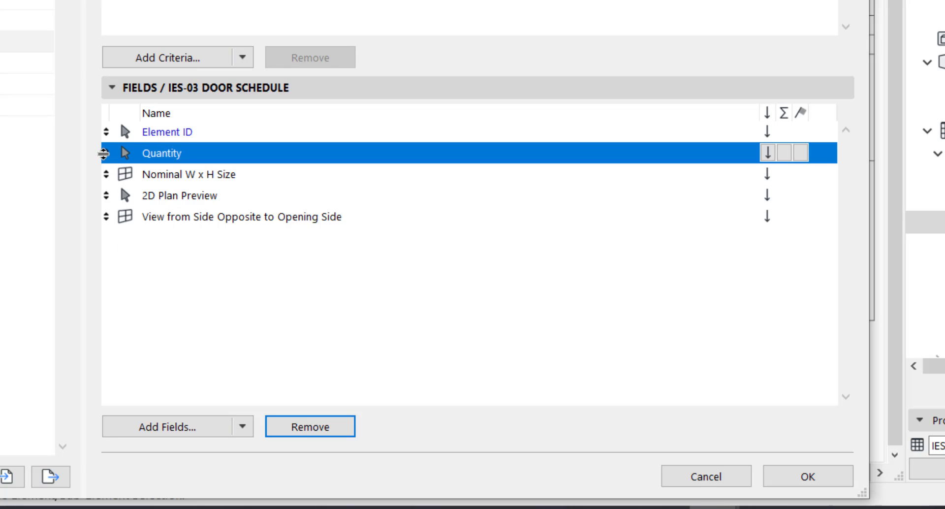
{"action": "mouse_move", "coordinate": [156, 161]}
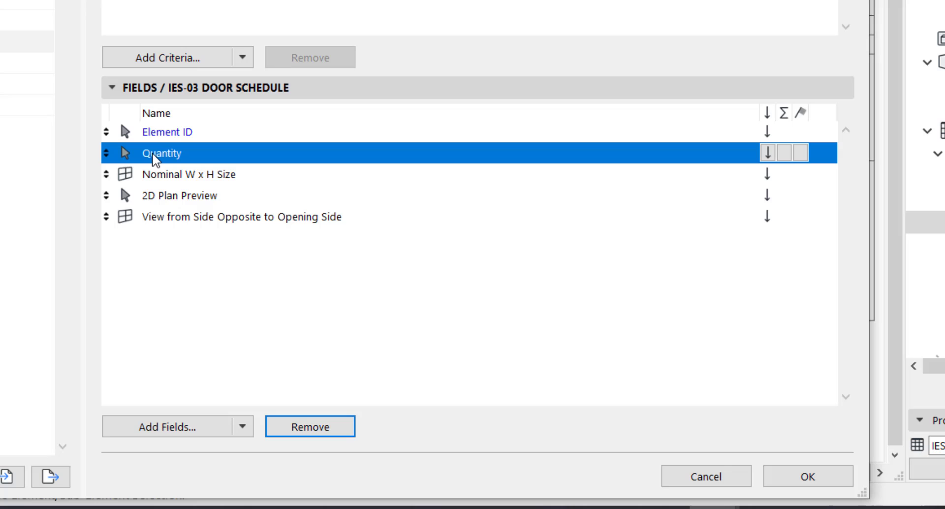
{"action": "mouse_move", "coordinate": [114, 158]}
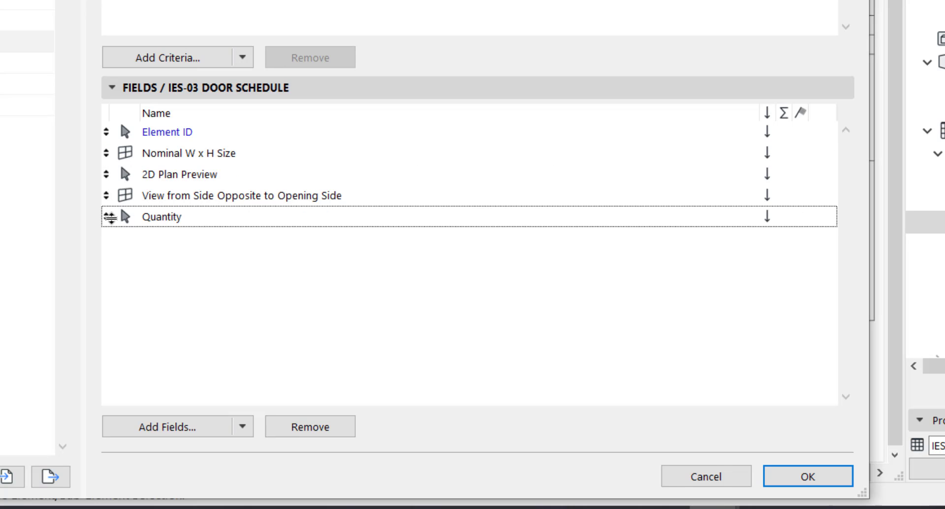
{"action": "left_click", "coordinate": [161, 216]}
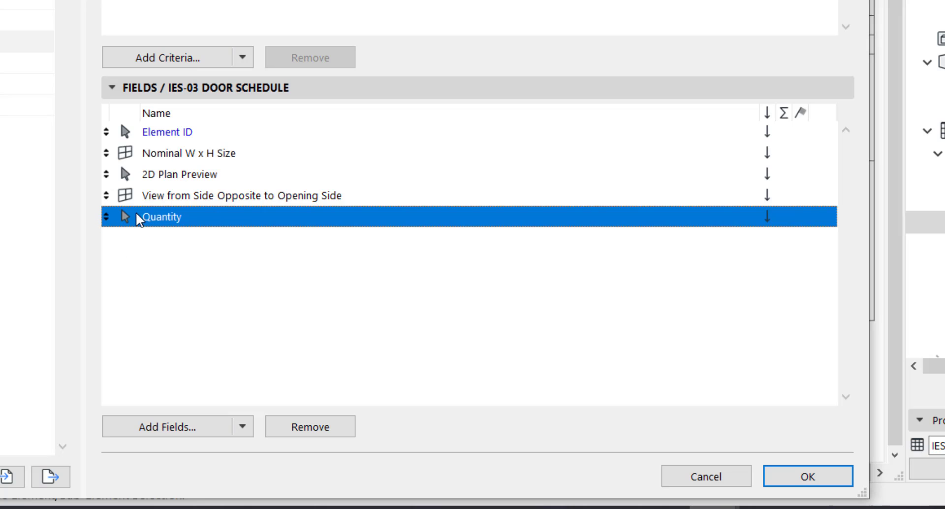
{"action": "mouse_move", "coordinate": [750, 426]}
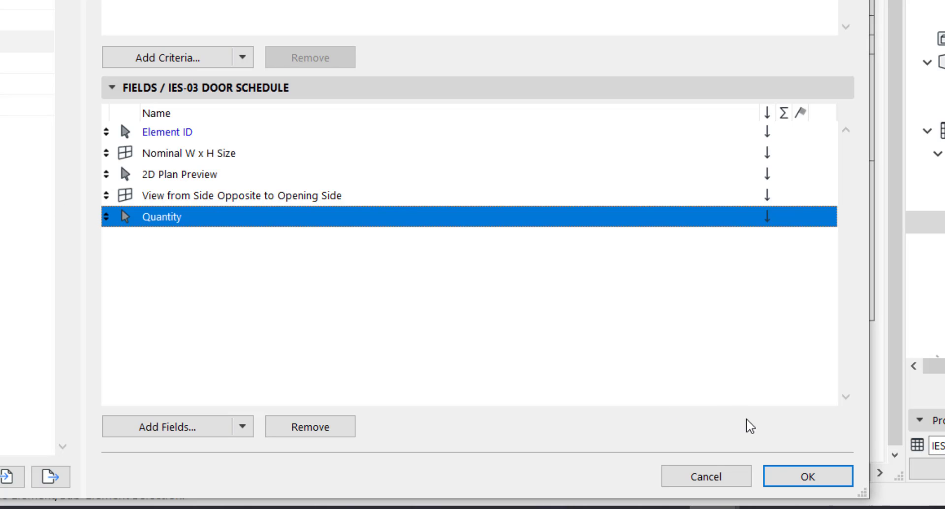
{"action": "left_click", "coordinate": [807, 476]}
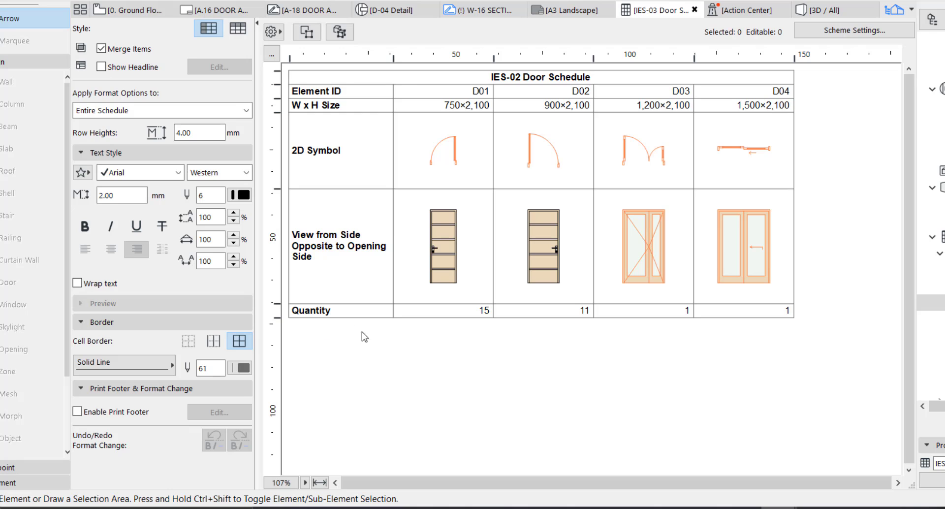
{"action": "mouse_move", "coordinate": [907, 196]}
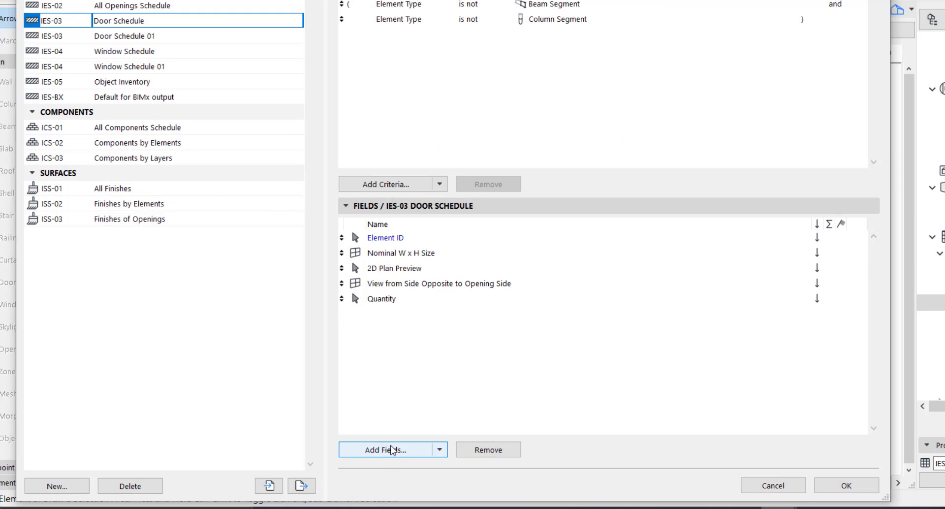
Add Custom text 1 and Custom text 2 fields below Quantity and apply them to the schedule
{"action": "left_click", "coordinate": [386, 448]}
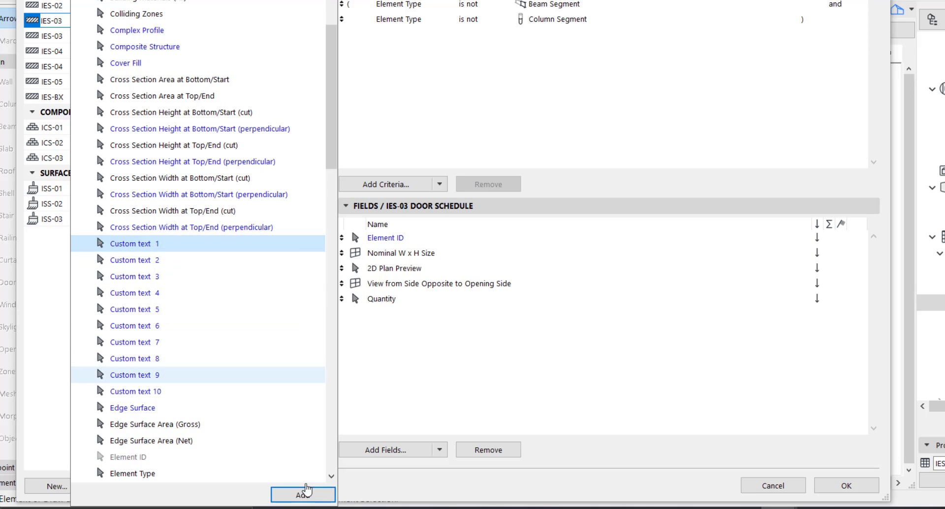
{"action": "left_click", "coordinate": [302, 494]}
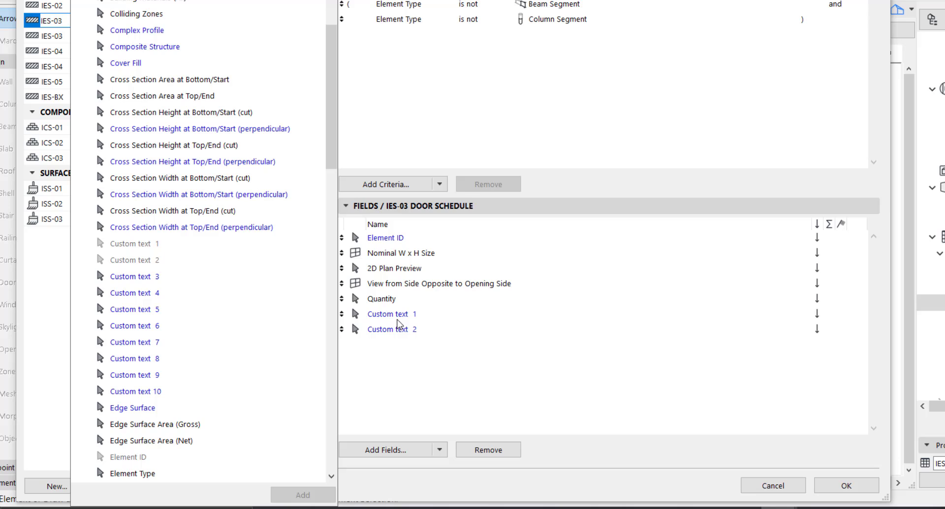
{"action": "mouse_move", "coordinate": [423, 467]}
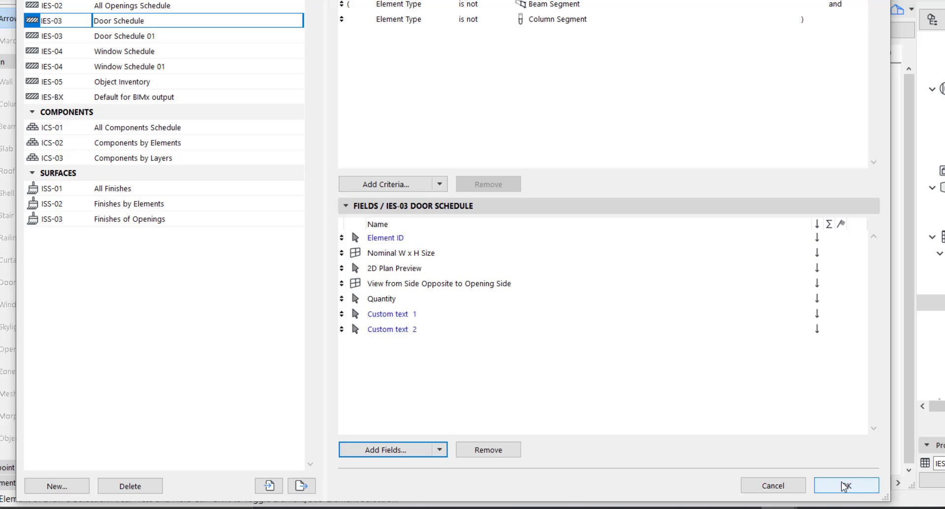
{"action": "left_click", "coordinate": [846, 486]}
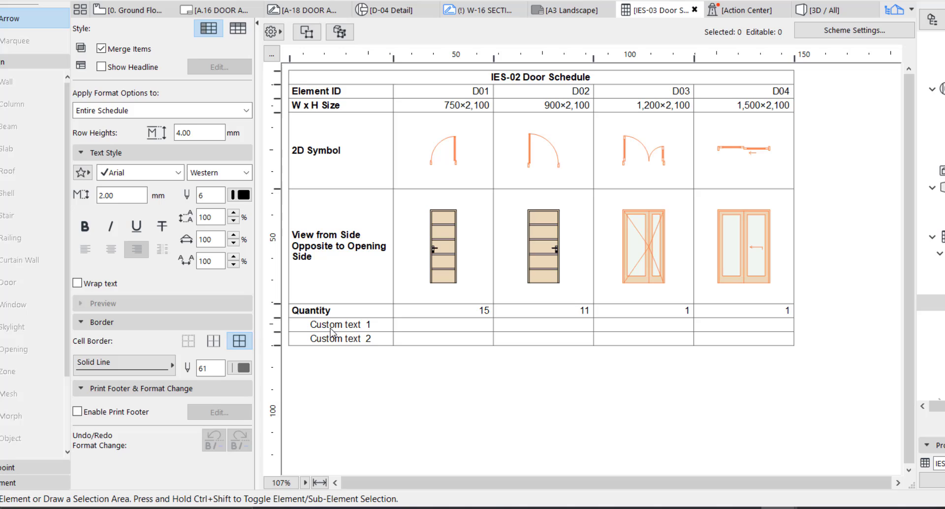
{"action": "mouse_move", "coordinate": [377, 333]}
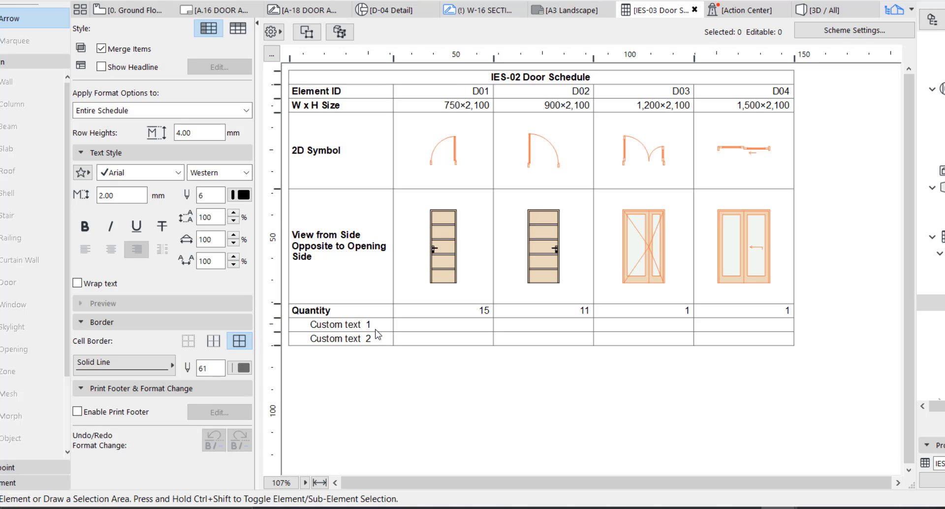
Label the custom rows DESCRIPTION and LOCATION in bold left-aligned text and retype Quantity as QUANTITY
{"action": "left_click", "coordinate": [329, 324]}
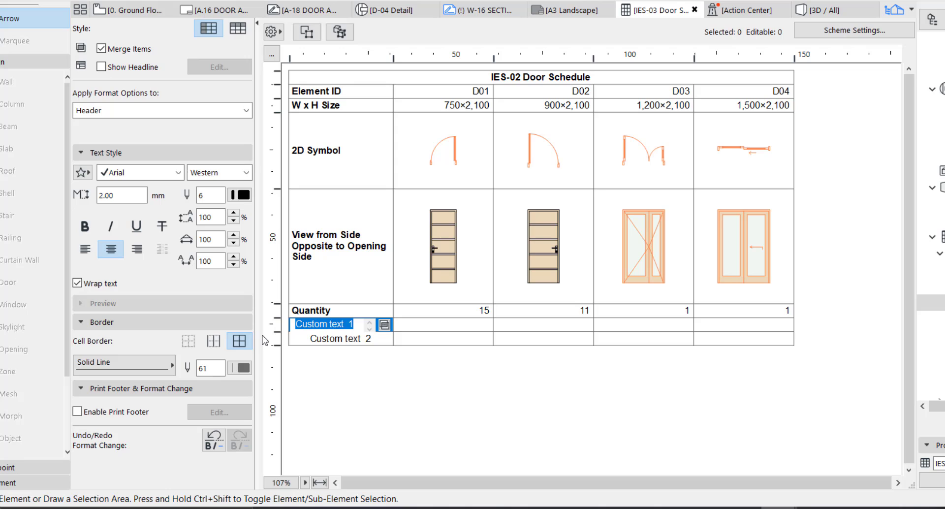
{"action": "left_click", "coordinate": [84, 226]}
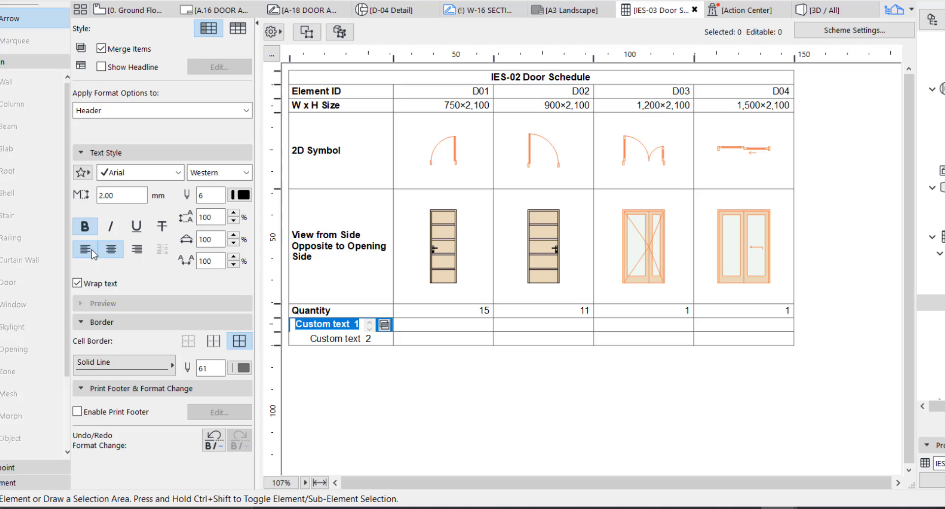
{"action": "left_click", "coordinate": [84, 249]}
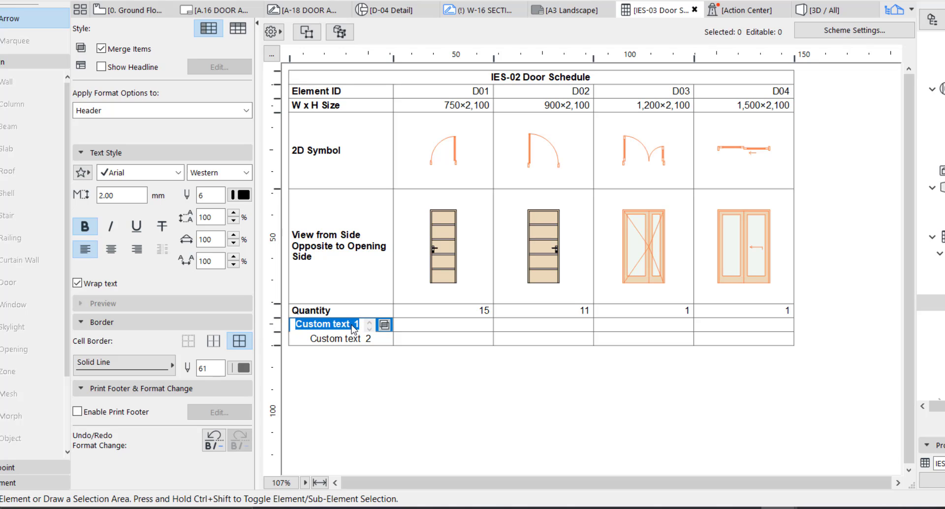
{"action": "type", "text": "DESCRIPTION"}
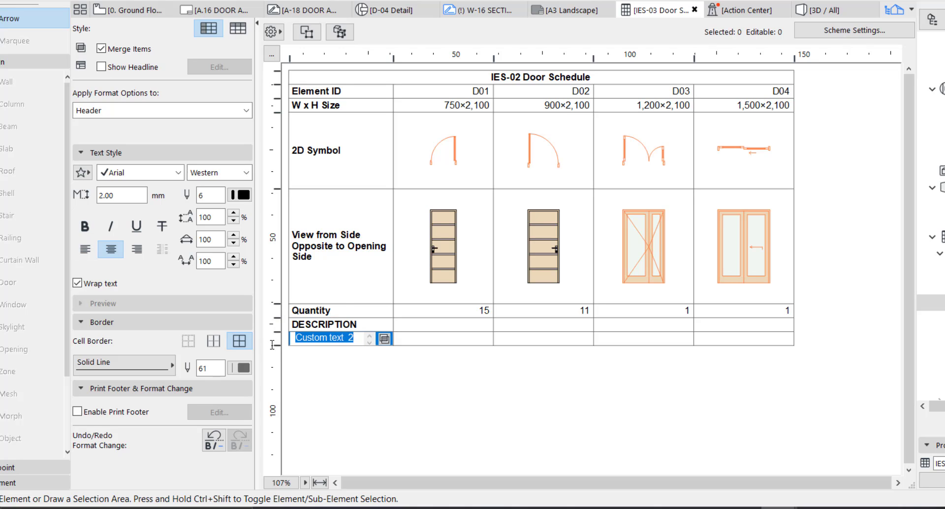
{"action": "type", "text": "LOCATION"}
{"action": "left_click", "coordinate": [341, 310]}
{"action": "type", "text": "QUAN"}
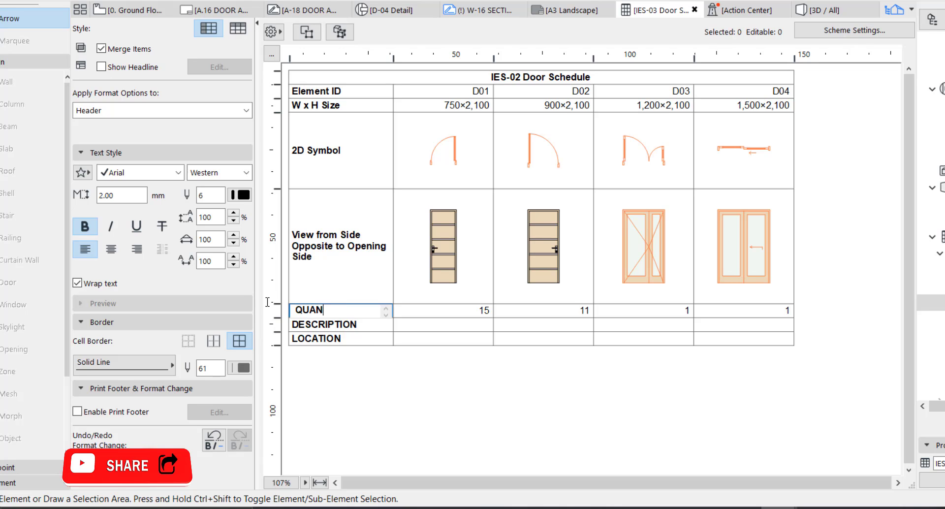
{"action": "type", "text": "TITY"}
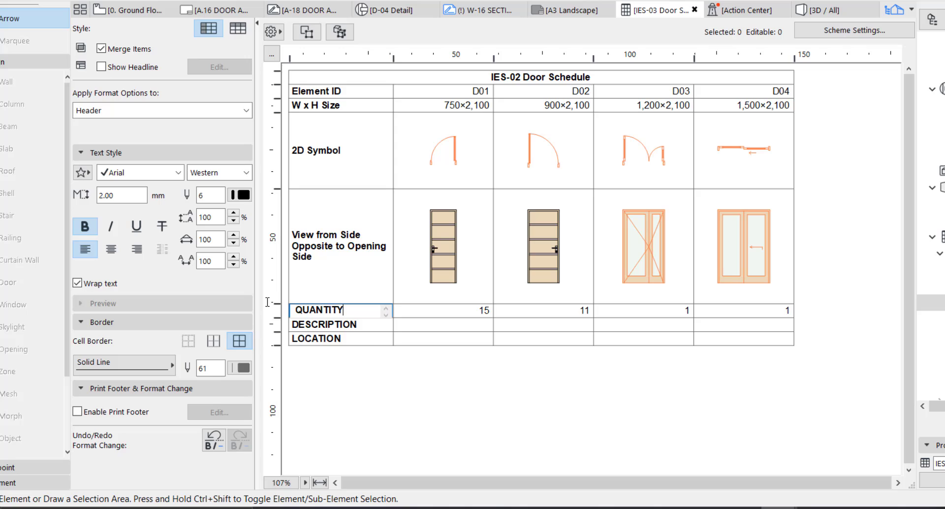
{"action": "left_click", "coordinate": [337, 310]}
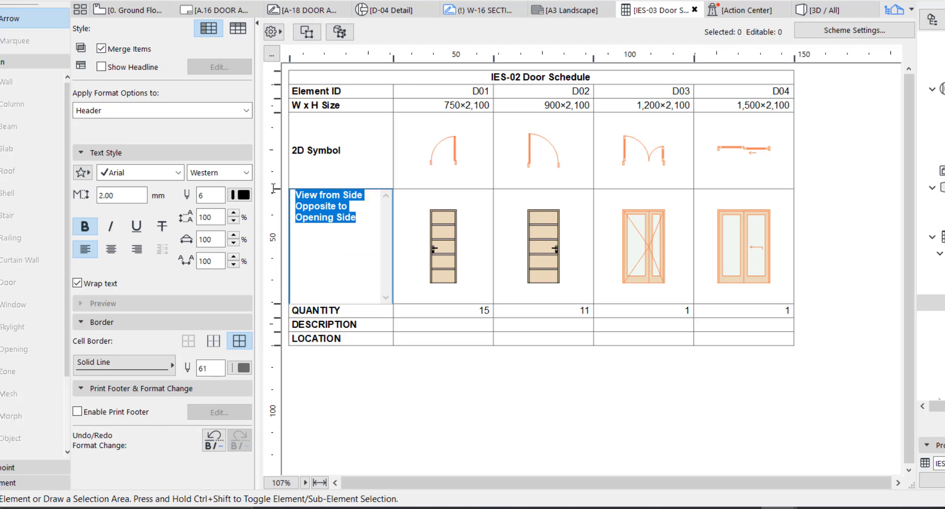
Rename the side-view row ELEVATION and the 2D Symbol row PLAN
{"action": "type", "text": "ELEVAT"}
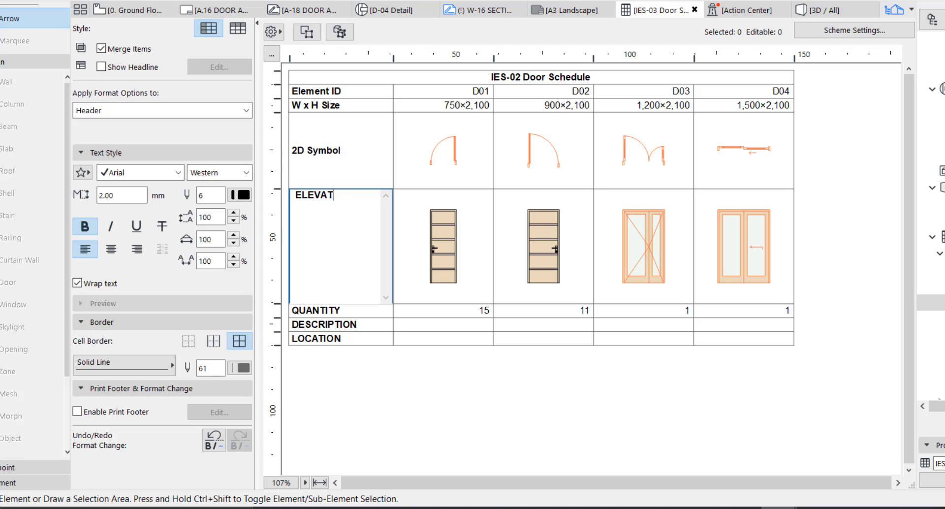
{"action": "type", "text": "ION"}
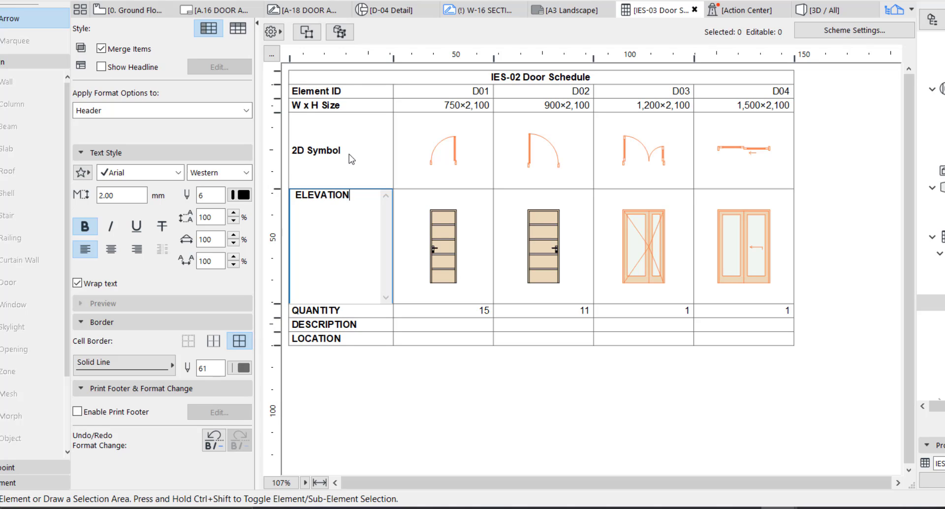
{"action": "double_click", "coordinate": [313, 150]}
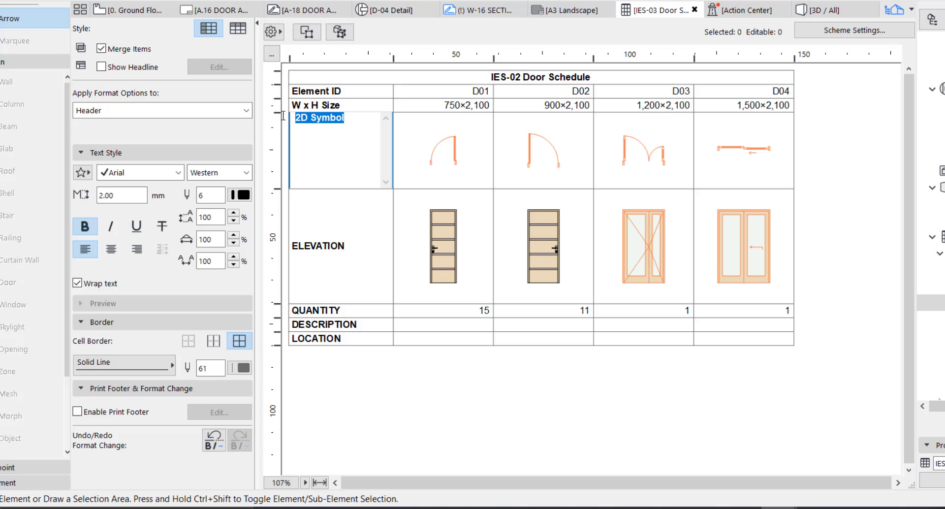
{"action": "type", "text": "PLA"}
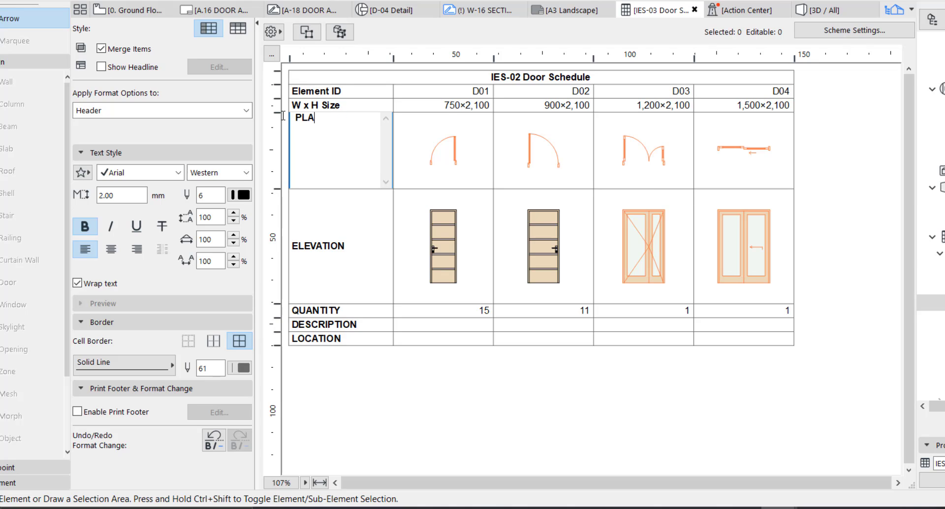
{"action": "type", "text": "N"}
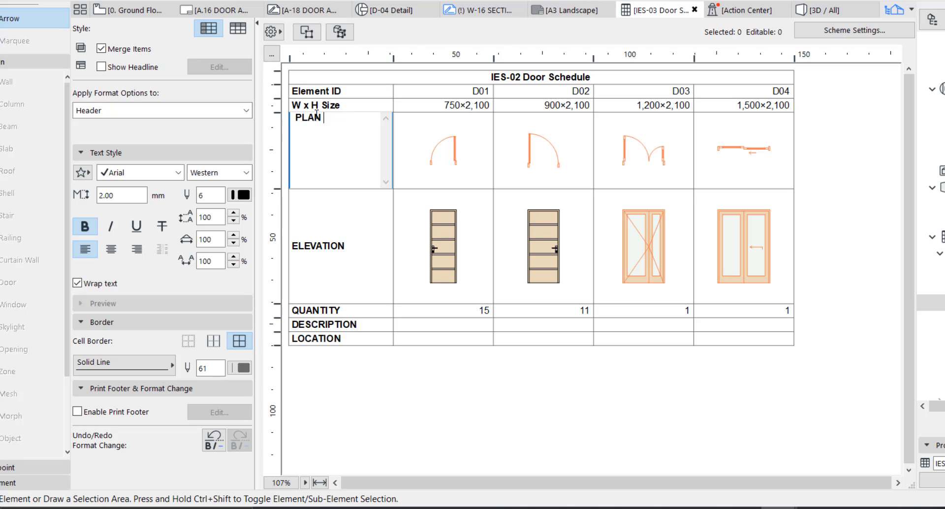
{"action": "left_click", "coordinate": [319, 105]}
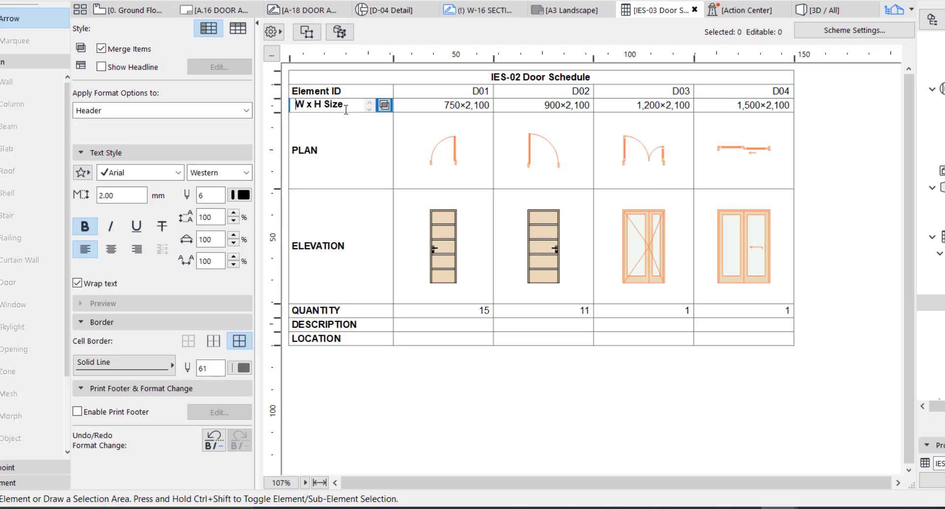
{"action": "mouse_move", "coordinate": [332, 92]}
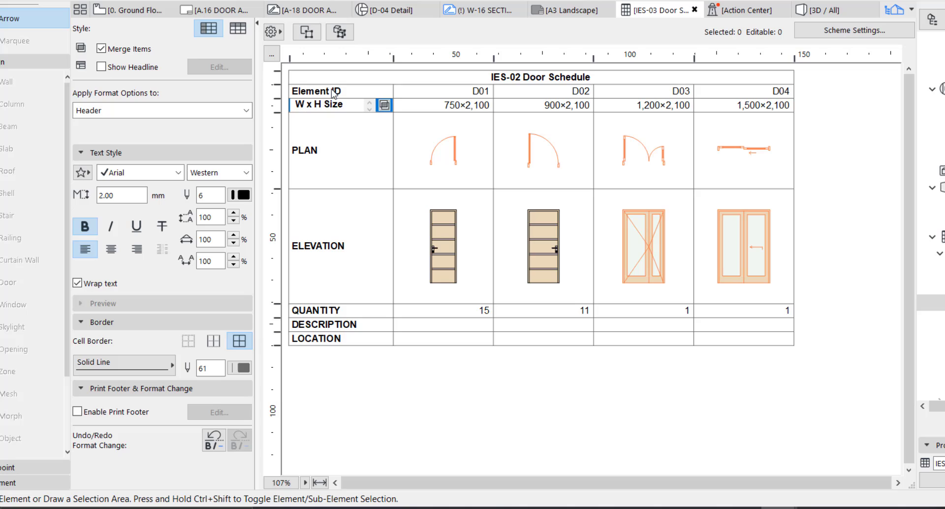
Rename the Element ID row label to DOOR TAG
{"action": "left_click", "coordinate": [316, 90]}
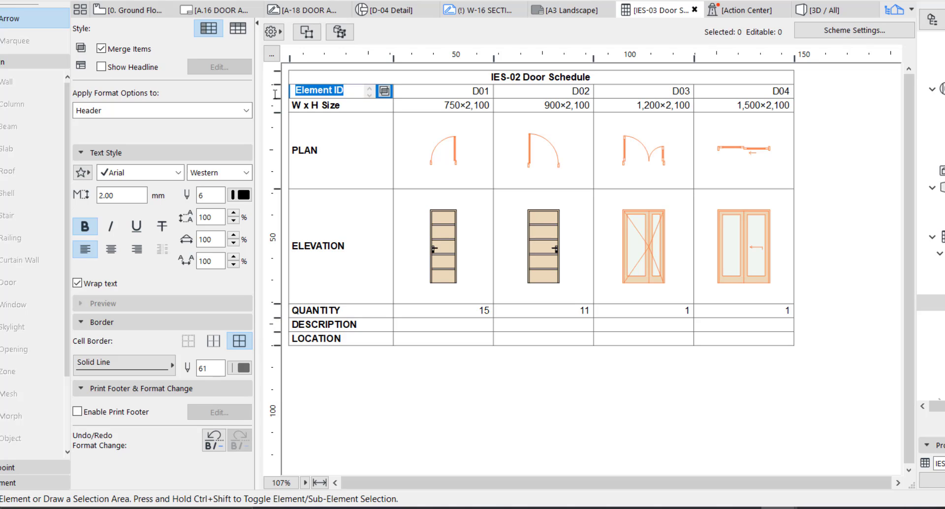
{"action": "type", "text": "DOOR TAA"}
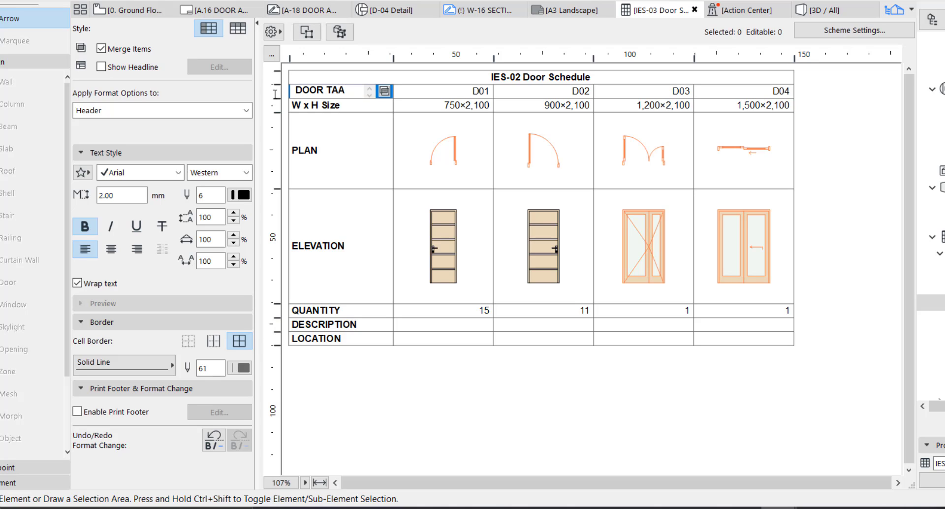
{"action": "type", "text": "G"}
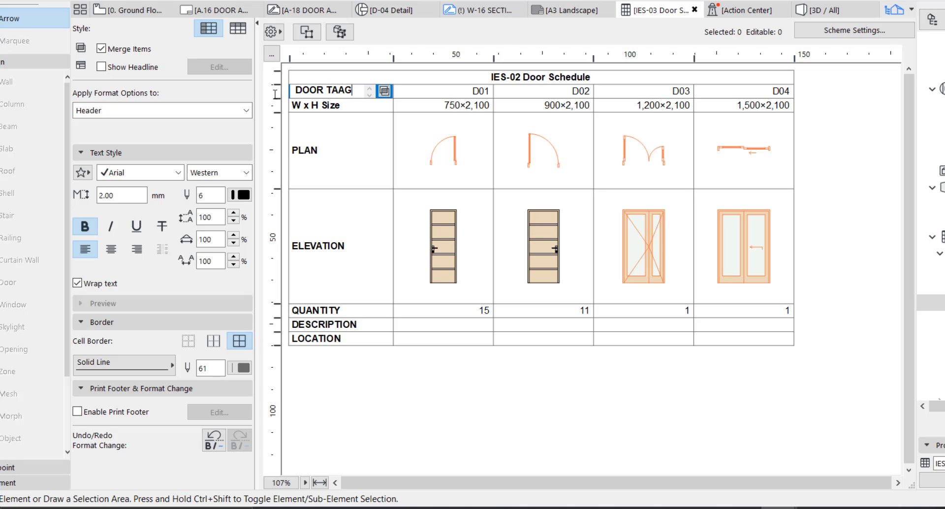
{"action": "key", "text": "Backspace"}
{"action": "type", "text": "DOOR SCHEDULE"}
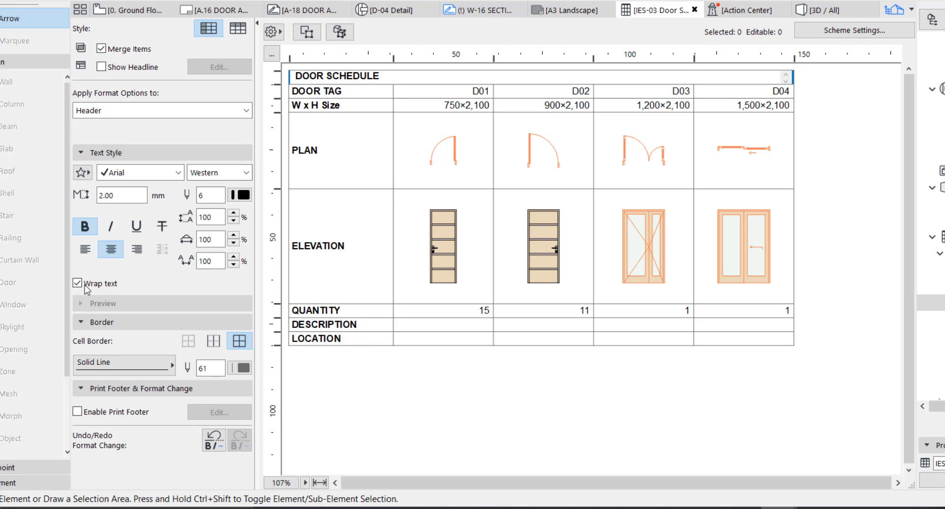
Turn off Wrap text for the DOOR SCHEDULE title and finish the title edit
{"action": "left_click", "coordinate": [78, 282]}
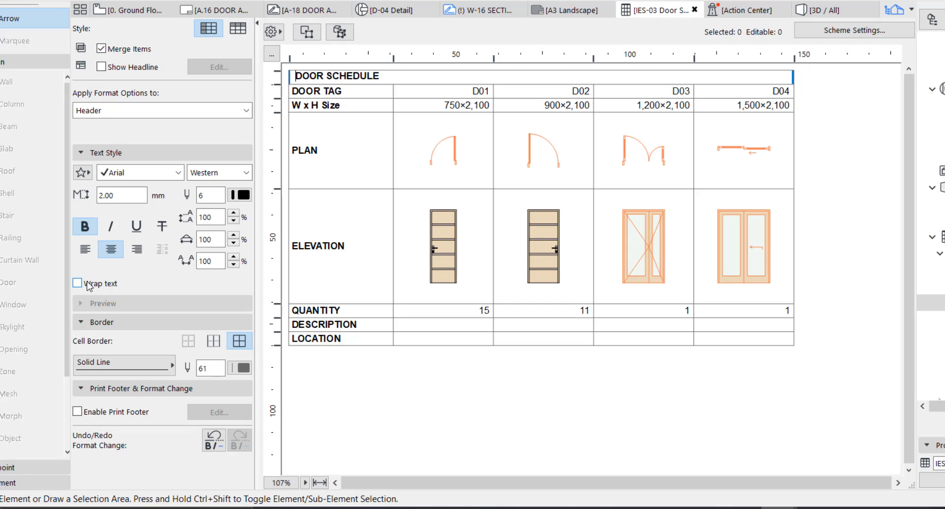
{"action": "left_click", "coordinate": [78, 282]}
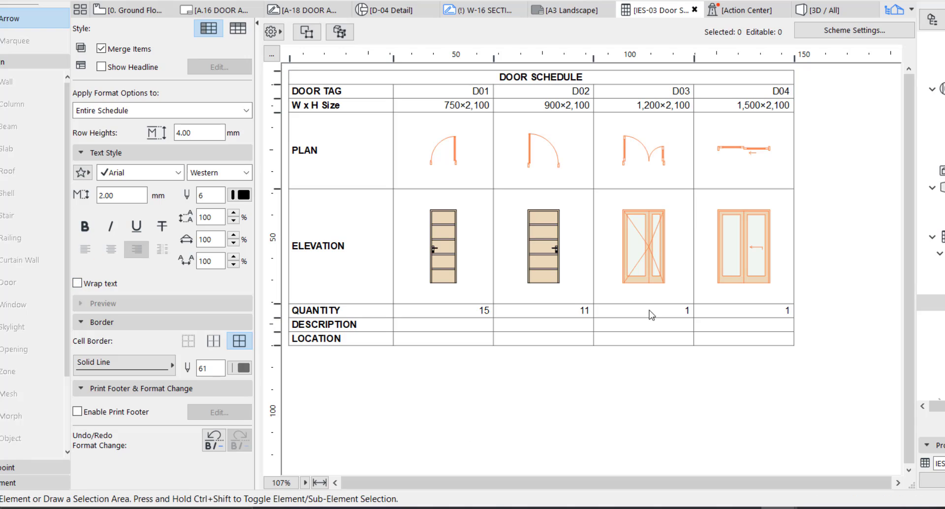
{"action": "mouse_move", "coordinate": [588, 295]}
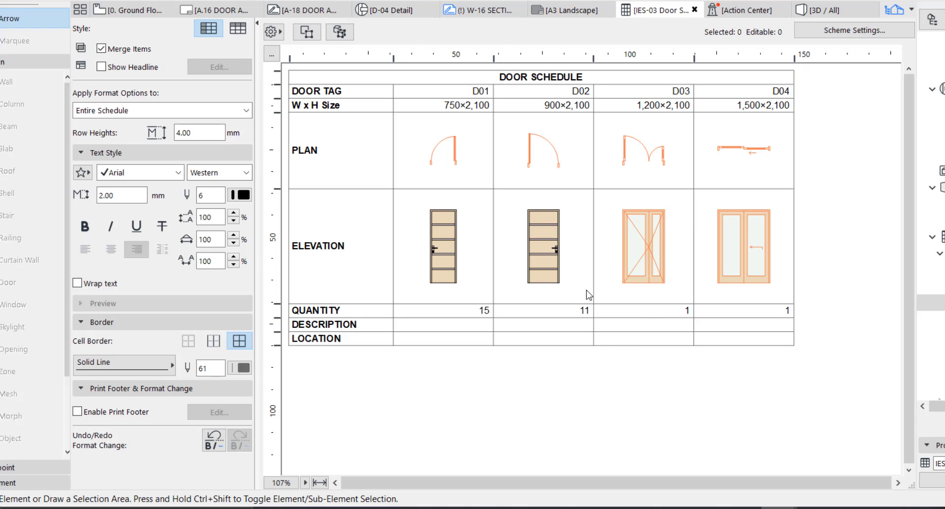
{"action": "mouse_move", "coordinate": [517, 313]}
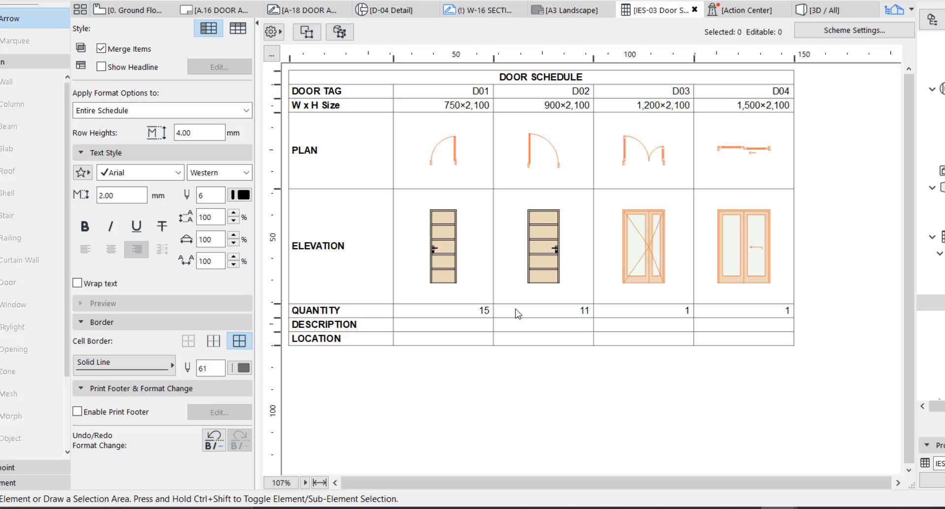
{"action": "mouse_move", "coordinate": [446, 258]}
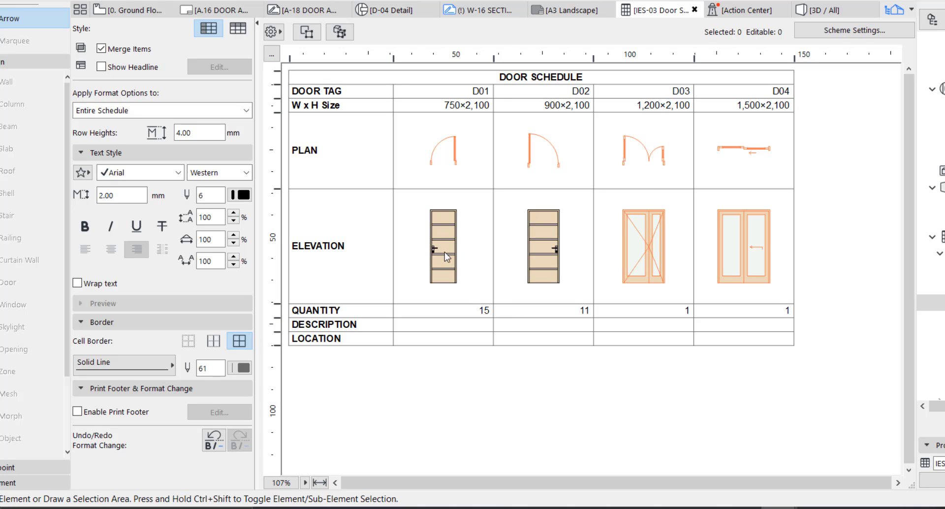
{"action": "mouse_move", "coordinate": [464, 103]}
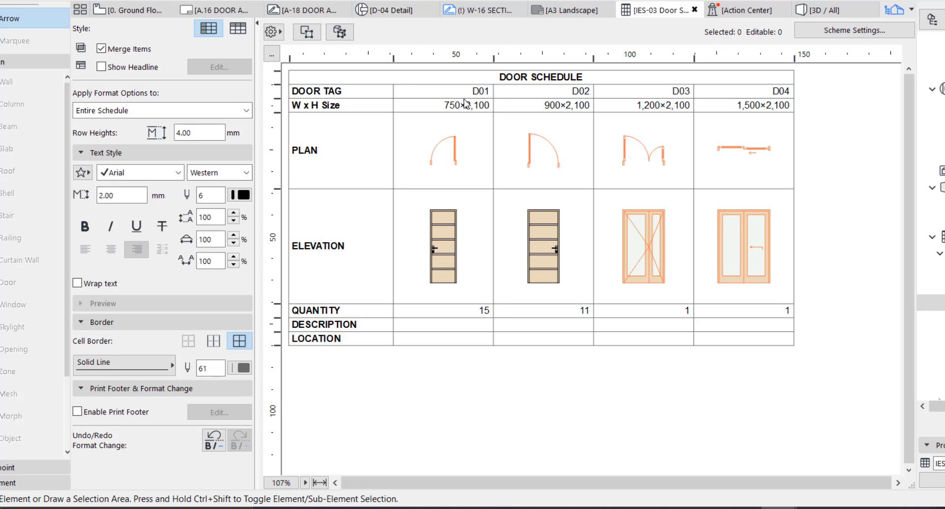
{"action": "mouse_move", "coordinate": [482, 323]}
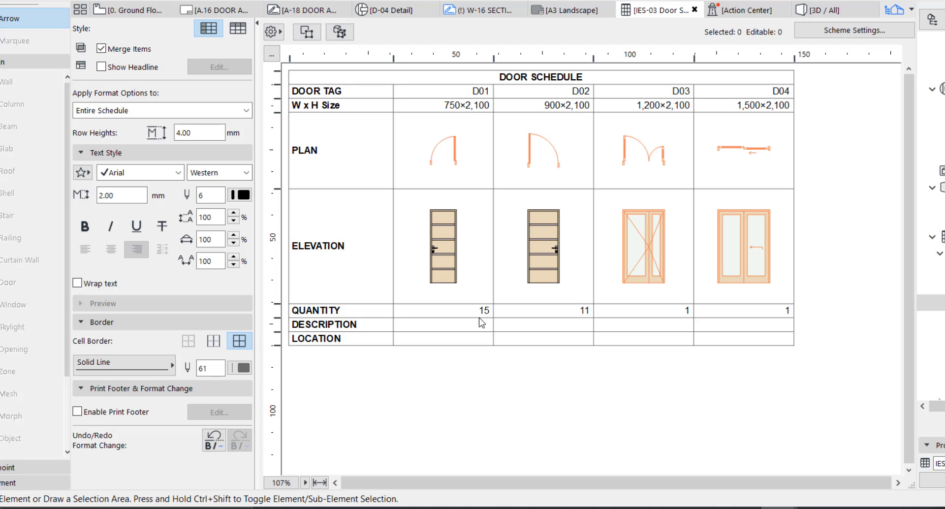
{"action": "mouse_move", "coordinate": [548, 230]}
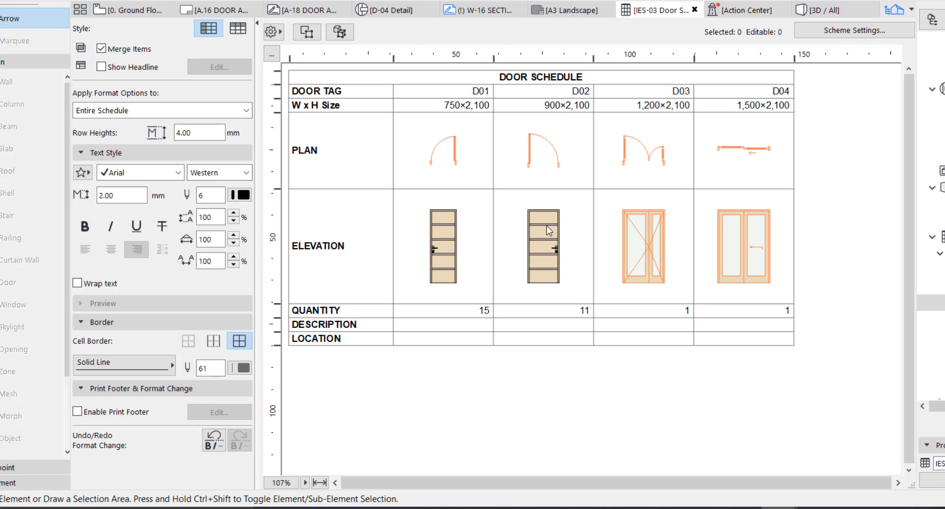
{"action": "mouse_move", "coordinate": [572, 114]}
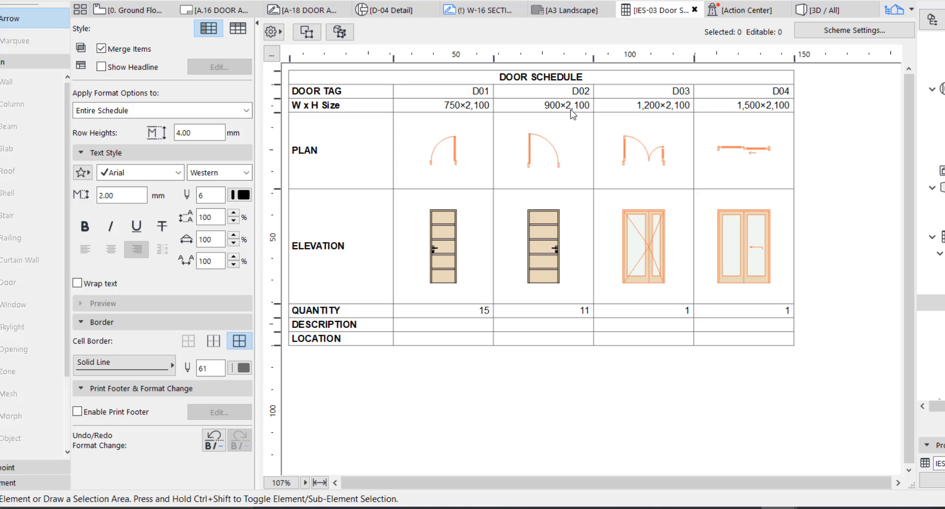
{"action": "mouse_move", "coordinate": [549, 294]}
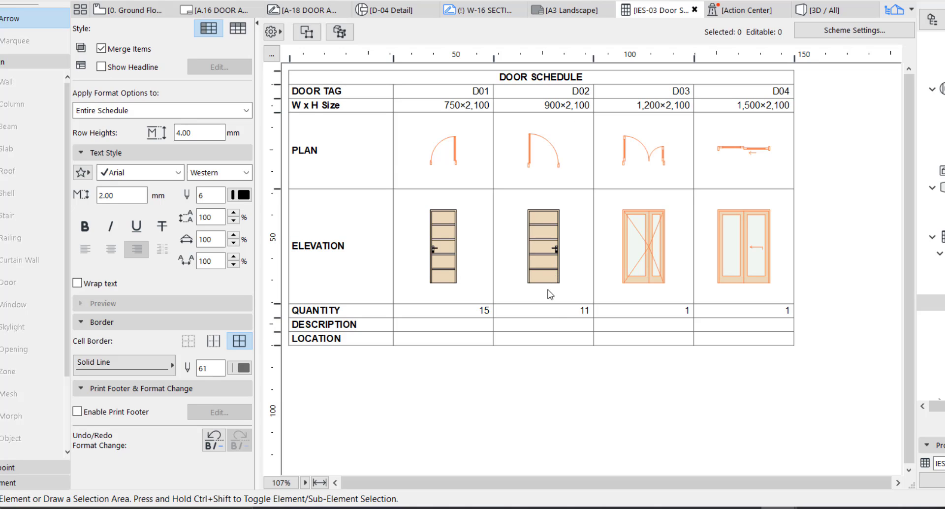
{"action": "mouse_move", "coordinate": [643, 116]}
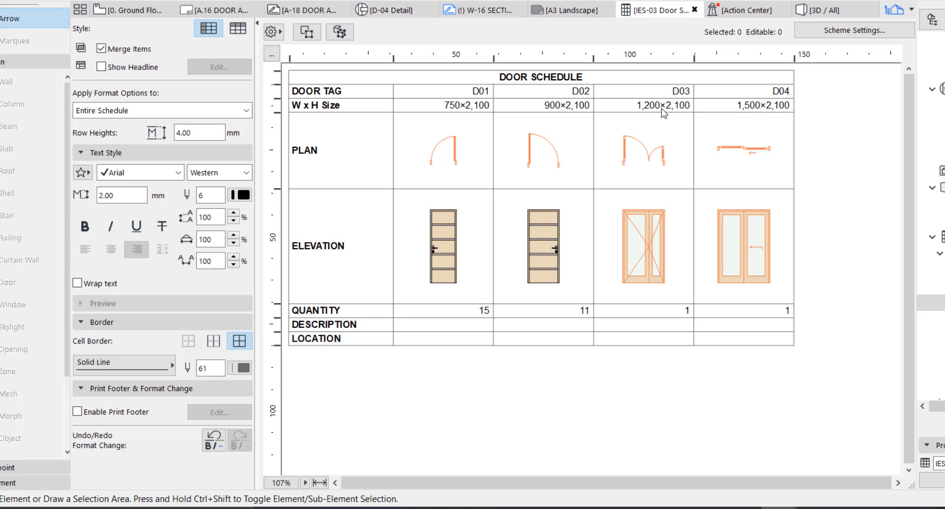
{"action": "mouse_move", "coordinate": [670, 118]}
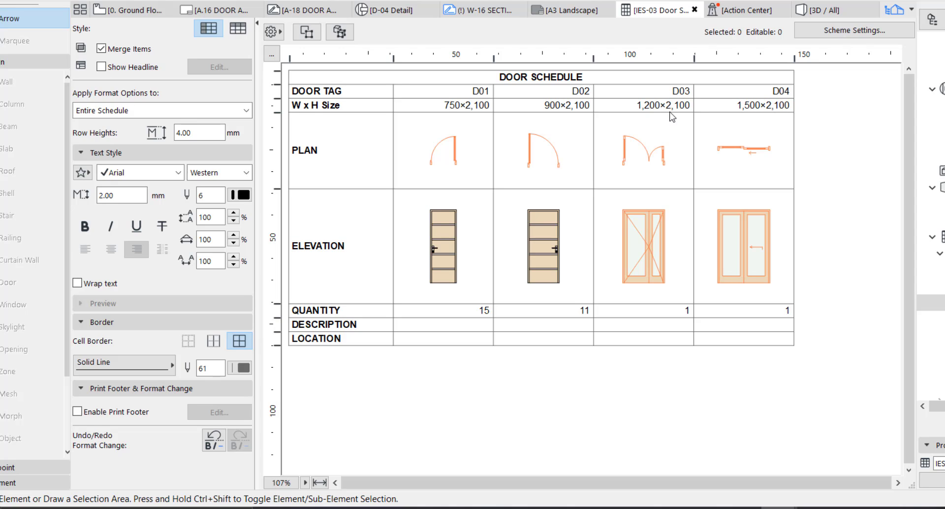
{"action": "mouse_move", "coordinate": [743, 266]}
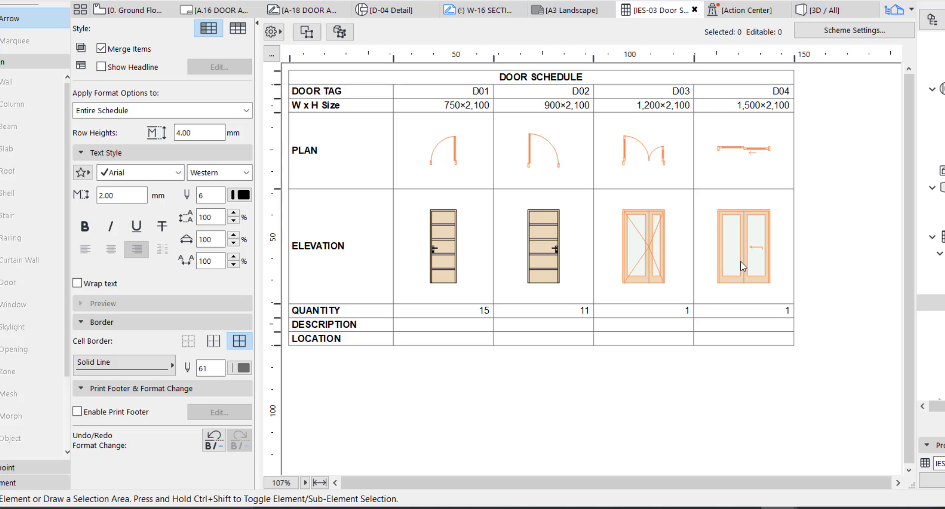
{"action": "mouse_move", "coordinate": [426, 341]}
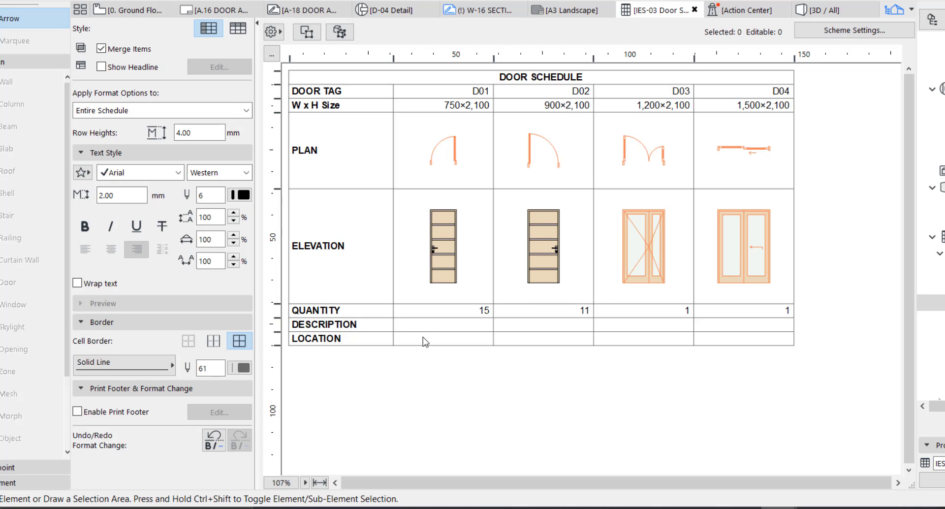
{"action": "mouse_move", "coordinate": [393, 198]}
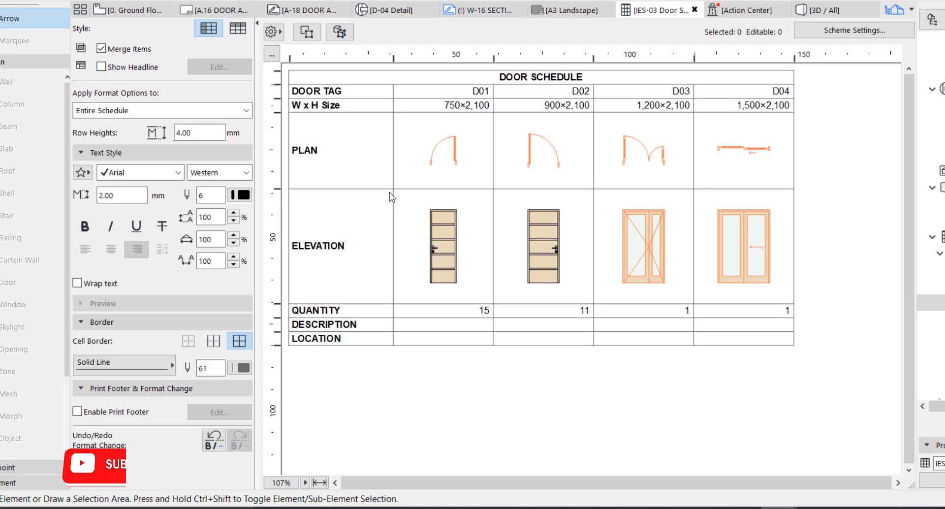
{"action": "mouse_move", "coordinate": [420, 334]}
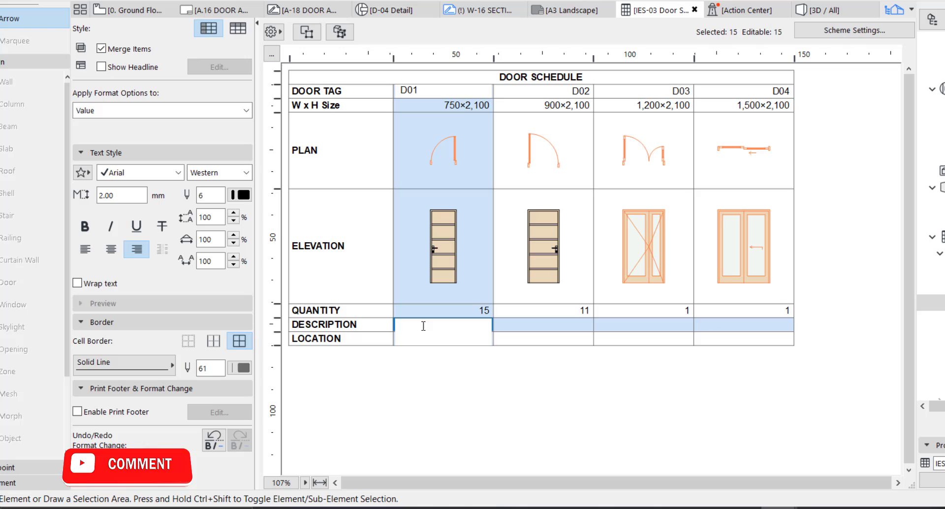
Left-align and wrap the D01 DESCRIPTION, entering the inward swing five panel hardwood door with stainless strip text
{"action": "left_click", "coordinate": [84, 249]}
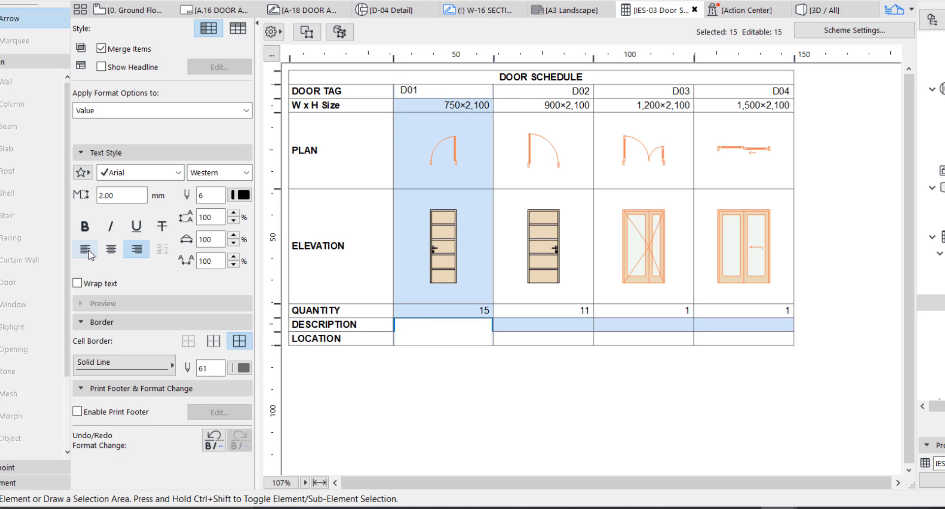
{"action": "left_click", "coordinate": [85, 249]}
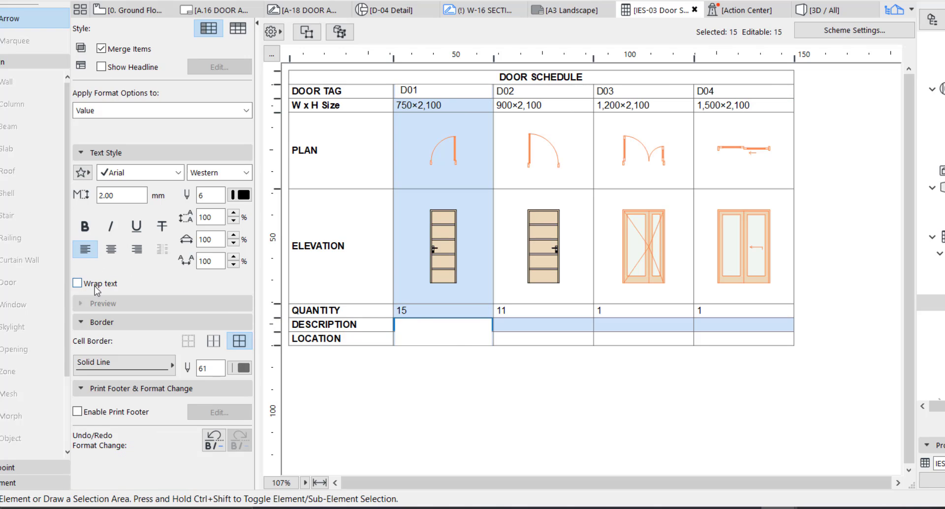
{"action": "left_click", "coordinate": [77, 284]}
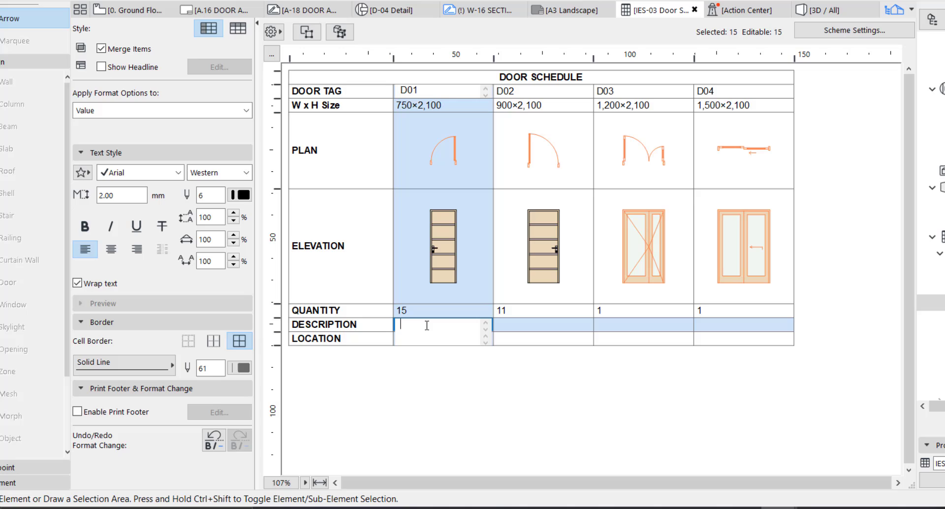
{"action": "type", "text": "INWARD"}
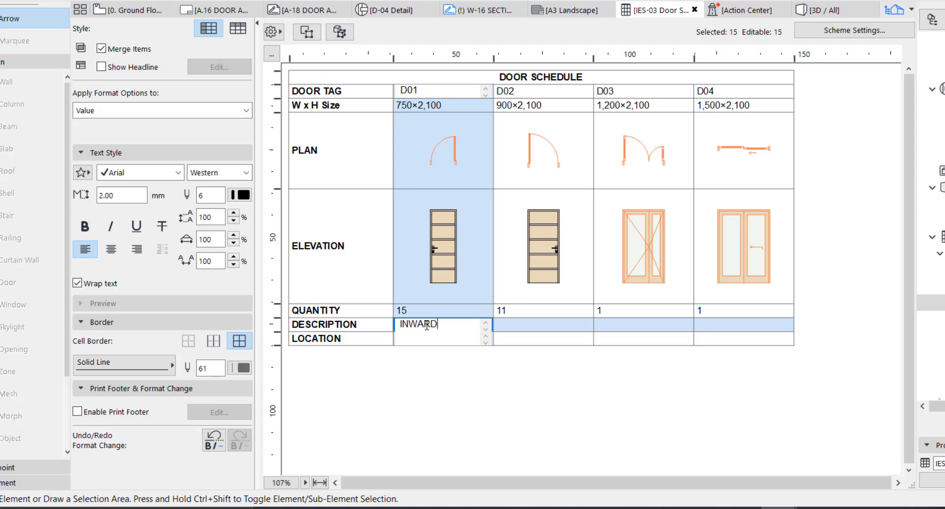
{"action": "type", "text": "FIVE"}
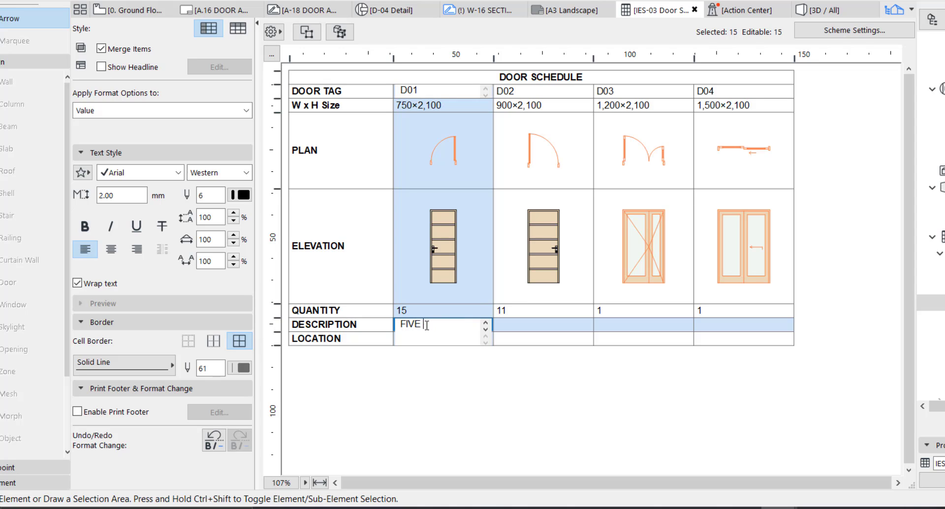
{"action": "type", "text": "HARDWOOD"}
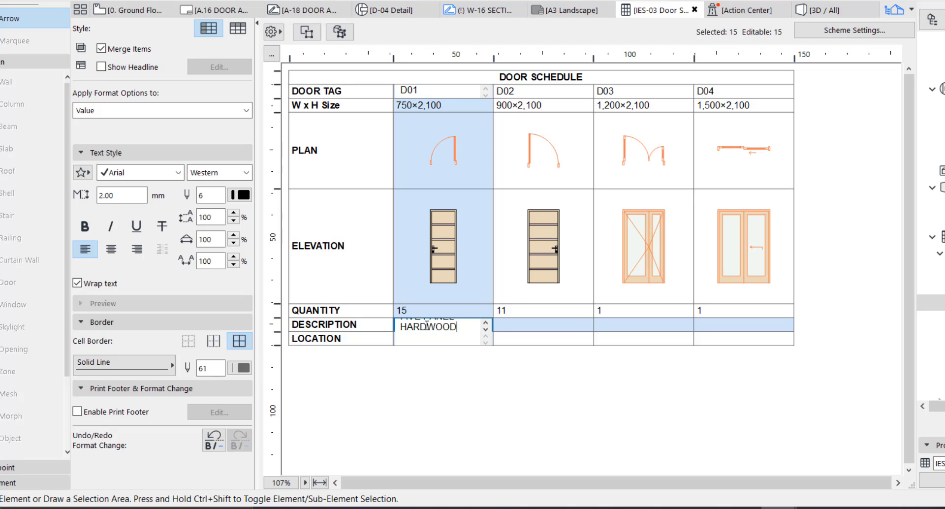
{"action": "type", "text": "DOOR WITH A"}
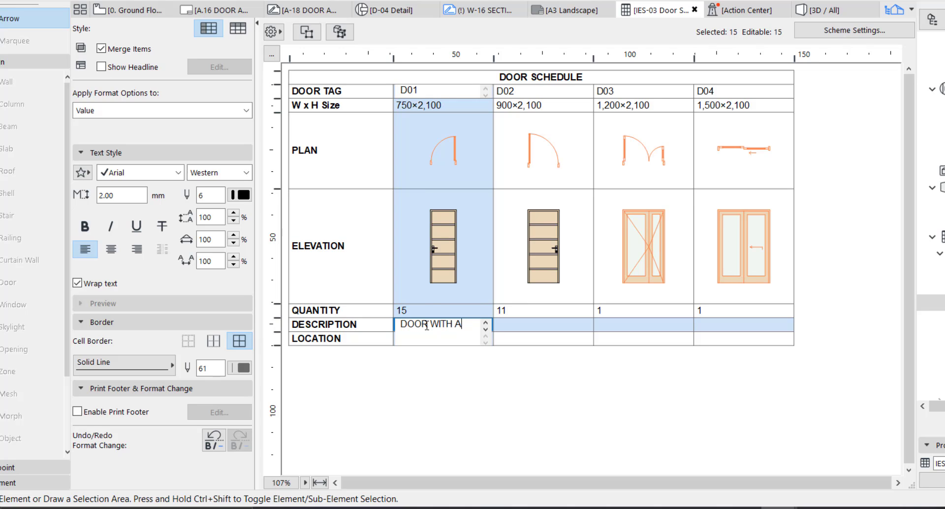
{"action": "type", "text": "STAINLESS"}
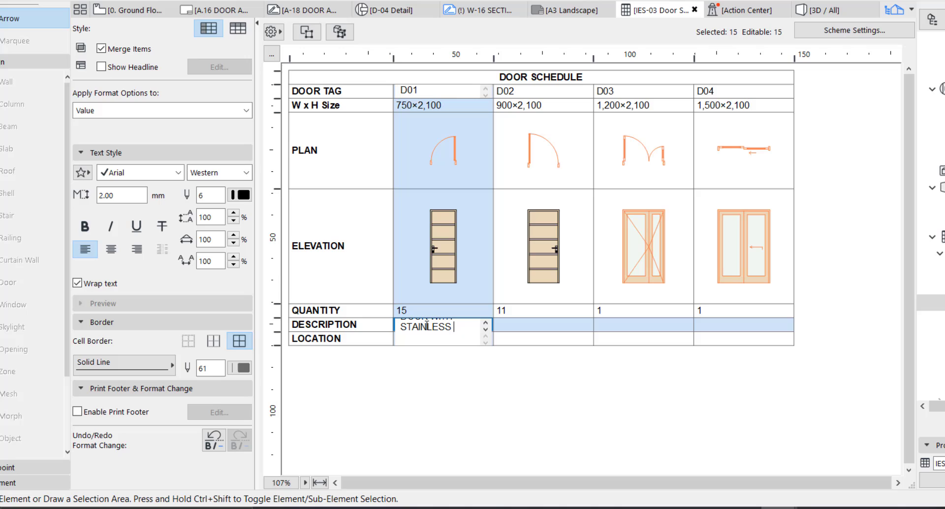
{"action": "type", "text": "STRIP"}
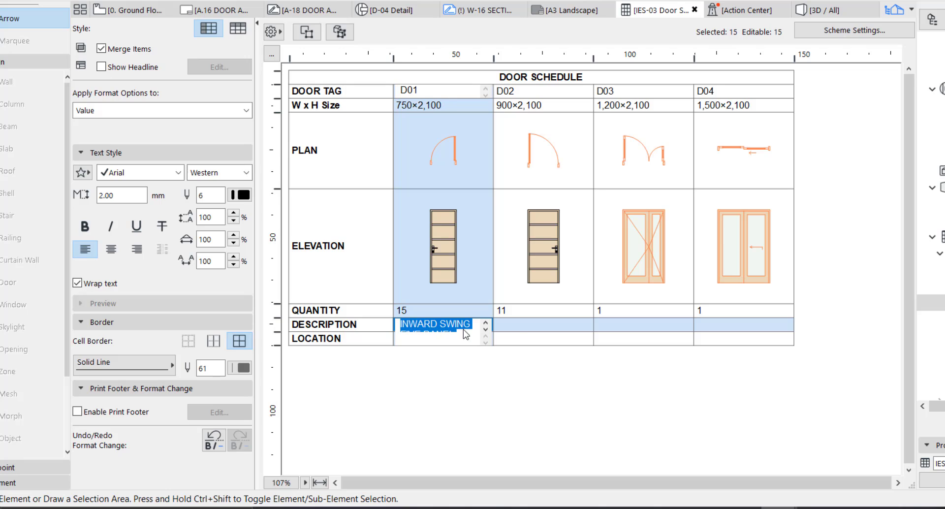
Paste the hardwood door description into D02 and re-toggle Wrap text so both descriptions wrap fully
{"action": "left_click", "coordinate": [539, 324]}
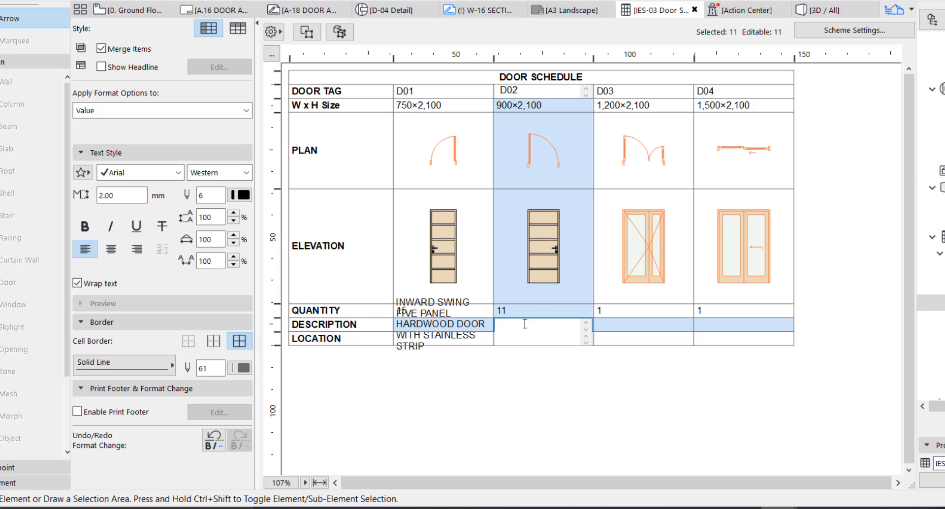
{"action": "type", "text": "STRIP"}
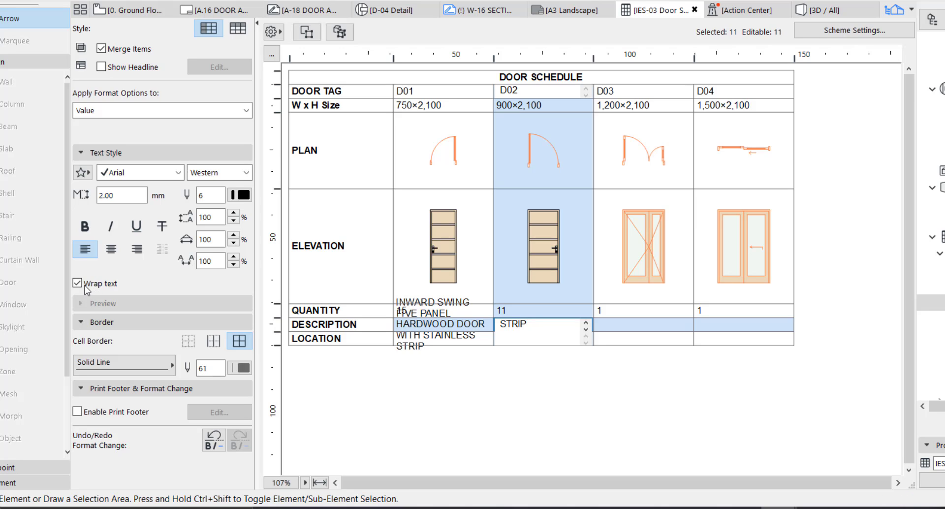
{"action": "left_click", "coordinate": [78, 282]}
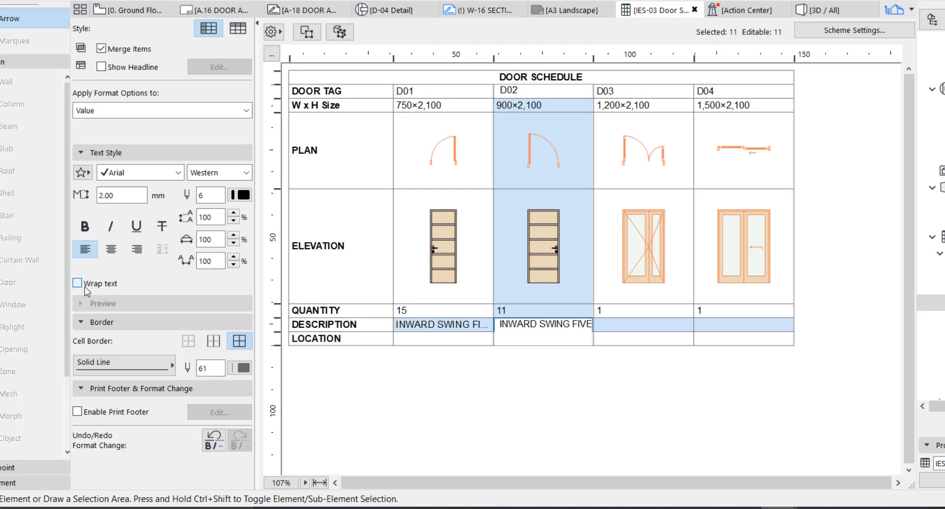
{"action": "left_click", "coordinate": [77, 282]}
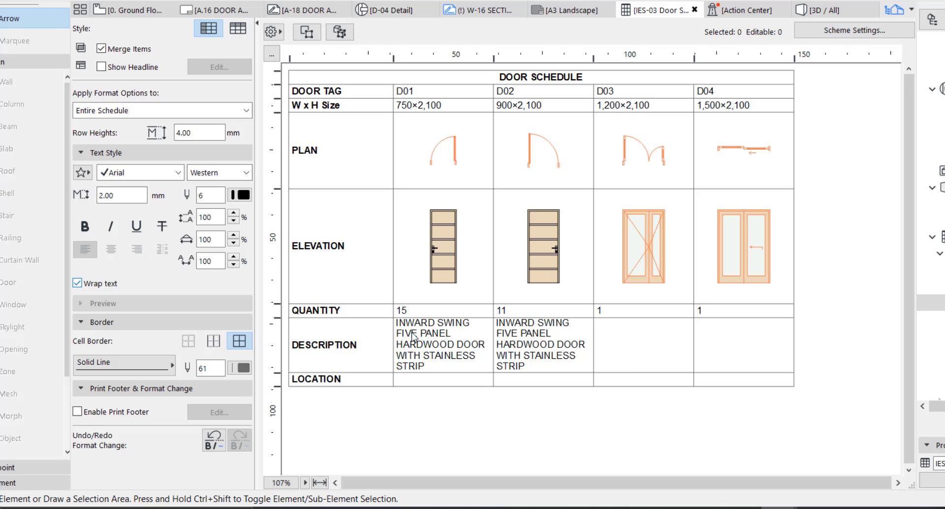
{"action": "mouse_move", "coordinate": [440, 363]}
{"action": "type", "text": "BATH"}
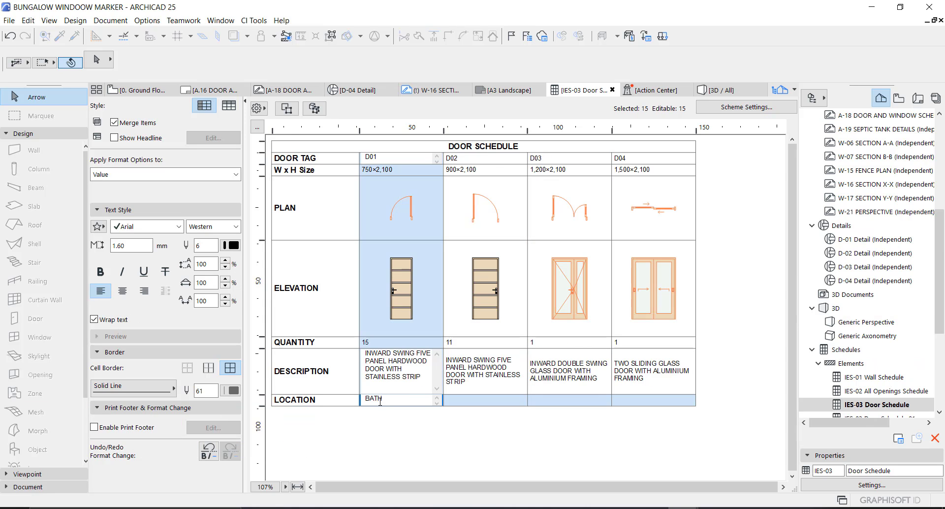
Enter D01's LOCATION as MAID ROOM, LOBBY and switch to the 0. Ground Floor plan
{"action": "type", "text": "MAID ROOM,LOBBY"}
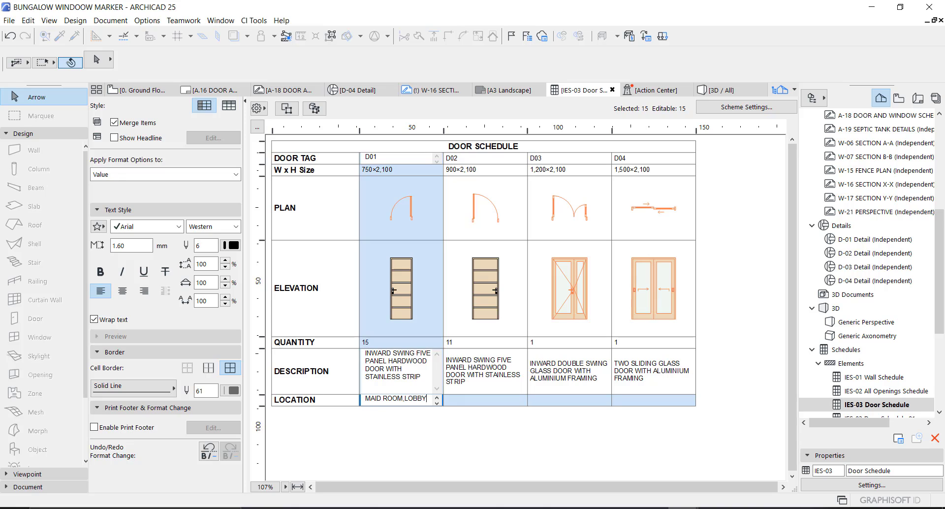
{"action": "left_click", "coordinate": [141, 89]}
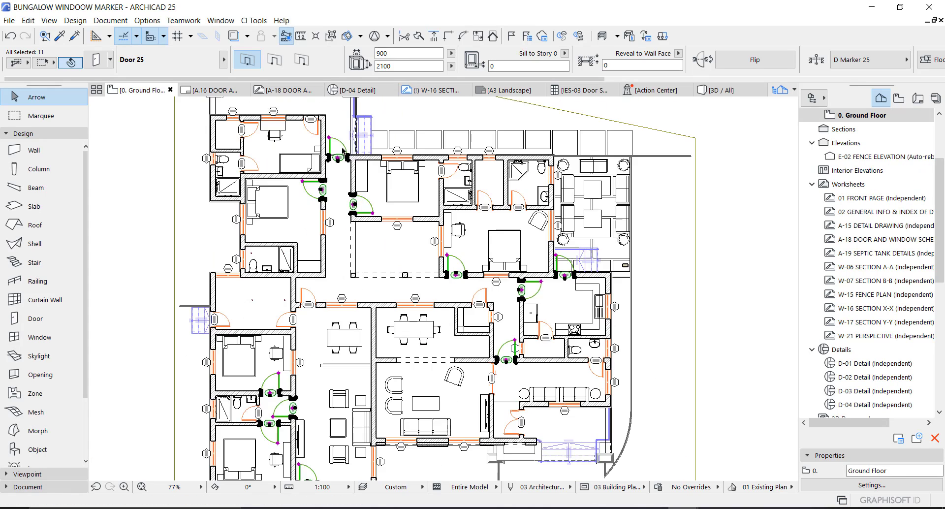
{"action": "left_click", "coordinate": [581, 90]}
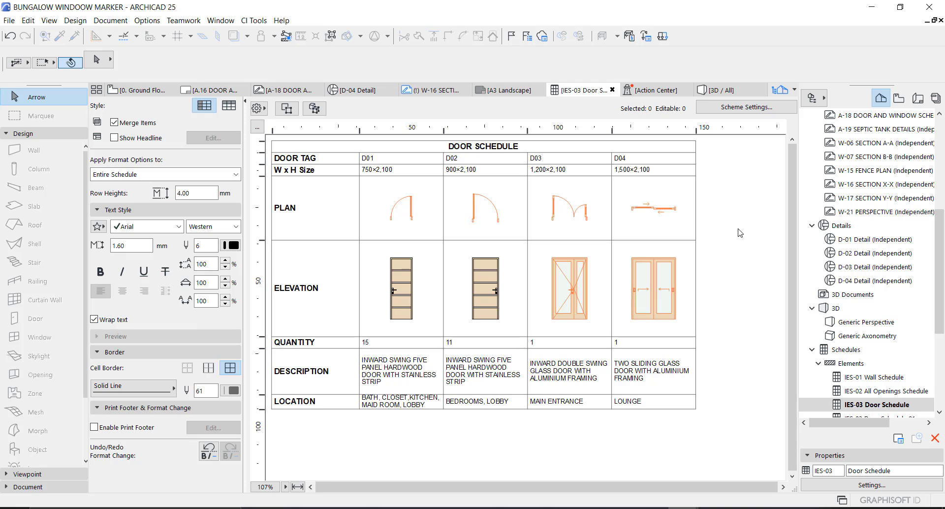
{"action": "mouse_move", "coordinate": [399, 234]}
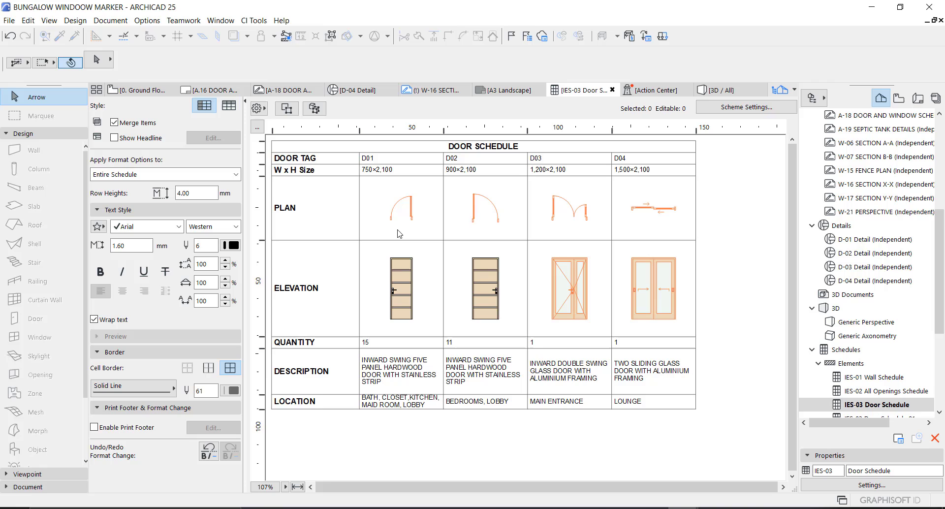
{"action": "mouse_move", "coordinate": [402, 236]}
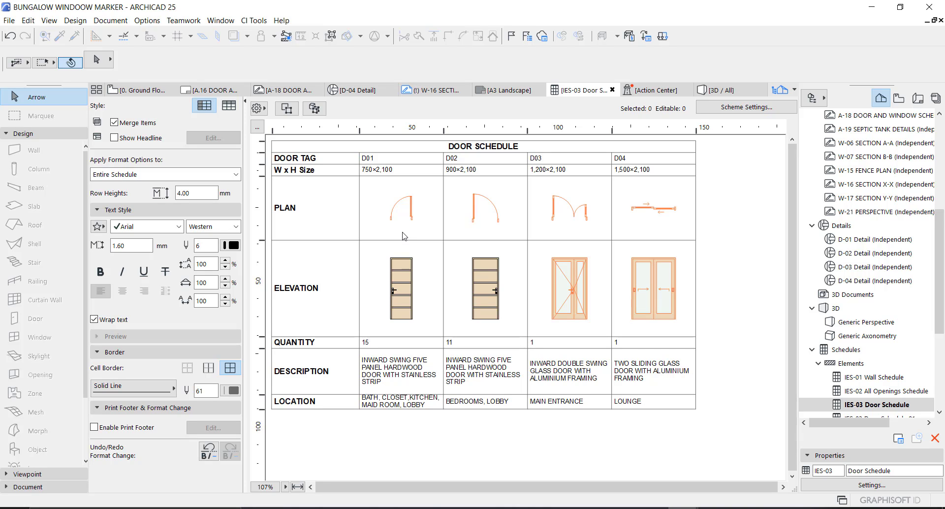